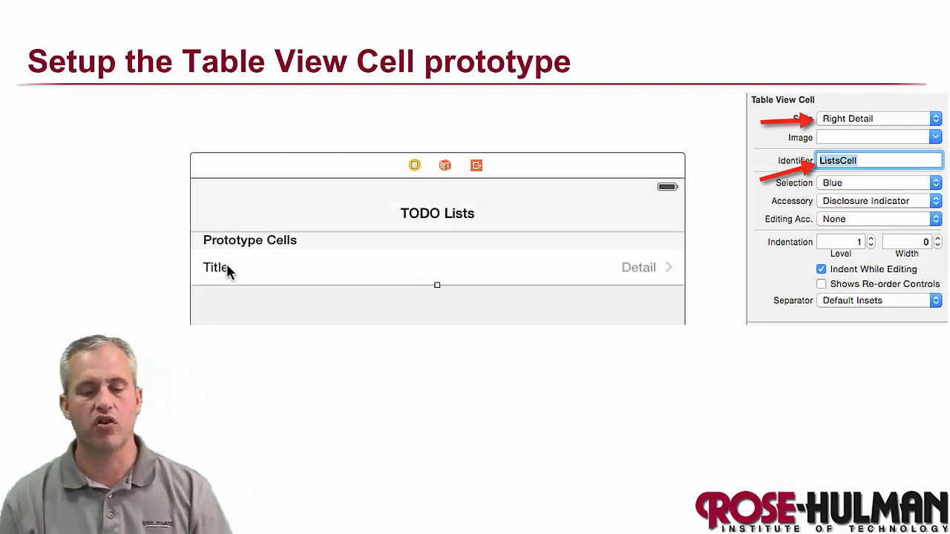
mouse_move(267, 269)
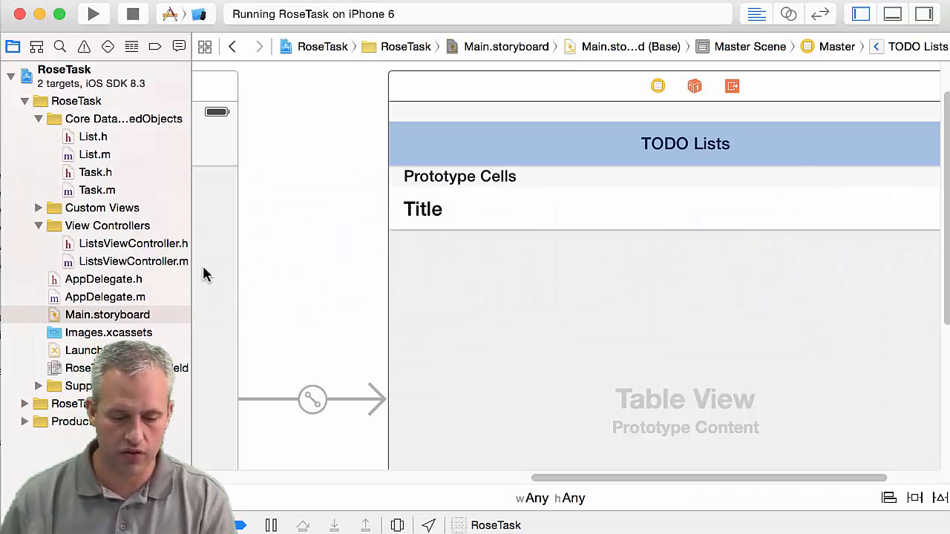
mouse_move(510, 459)
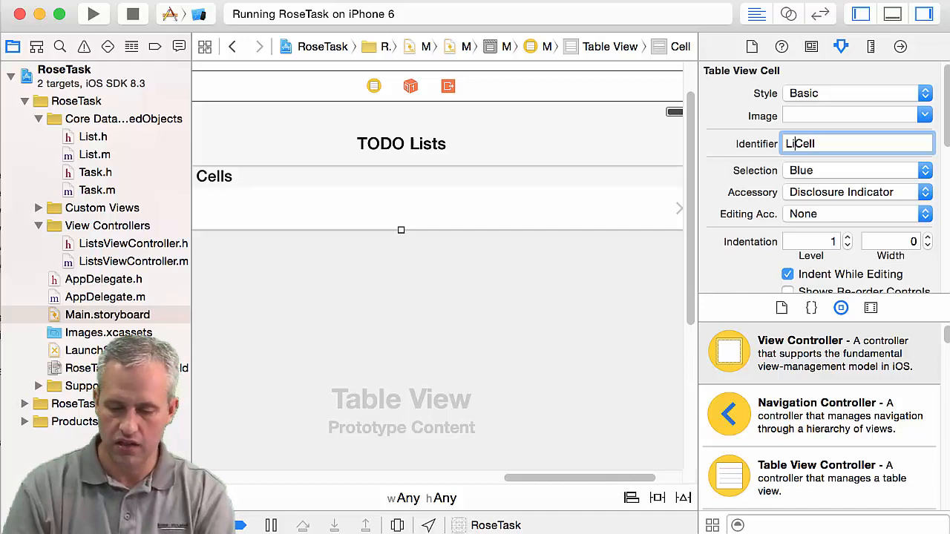
- Enter ListsCell as the prototype cell's reuse identifier in the Attributes inspector
type("ListsCell")
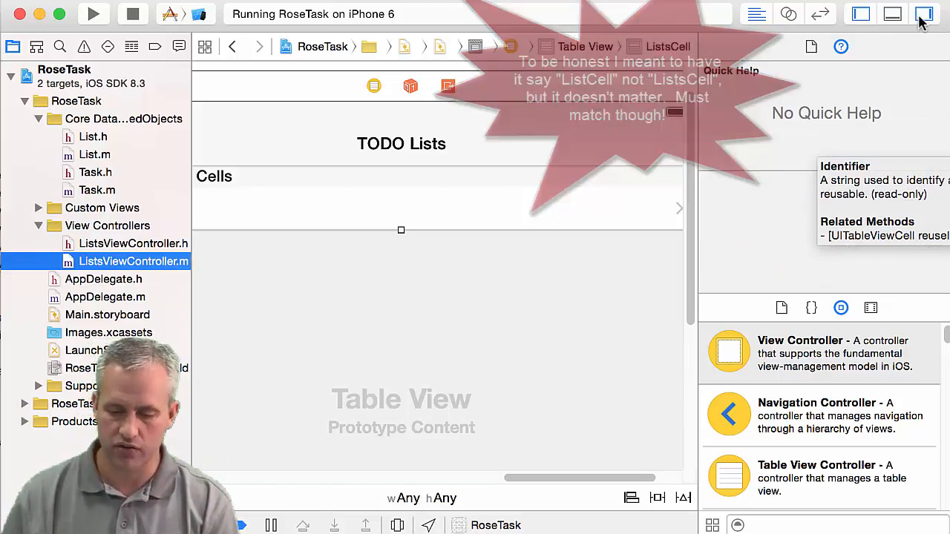
- Change cellForRowAtIndexPath's dequeue identifier from @"Cell" to @"ListsCell", then return to Main.storyboard
left_click(924, 13)
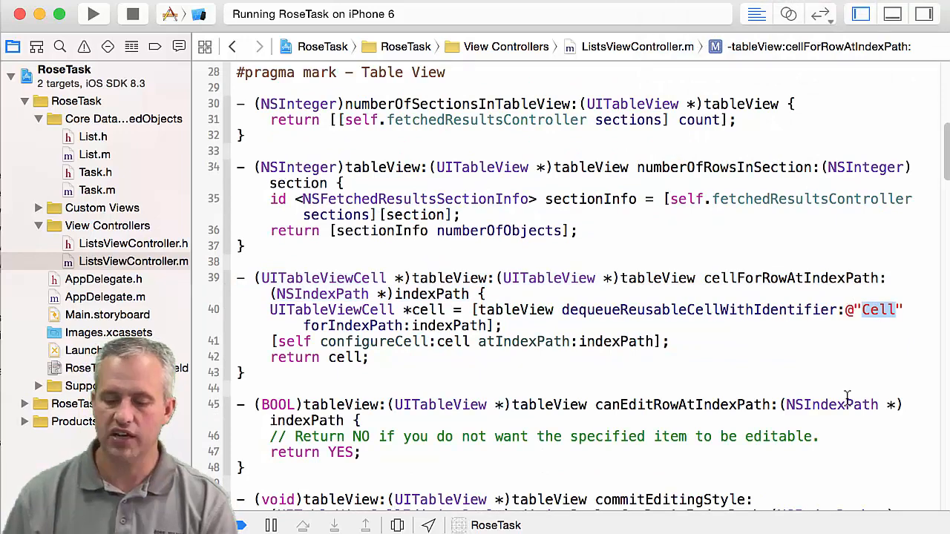
type("ListsCell")
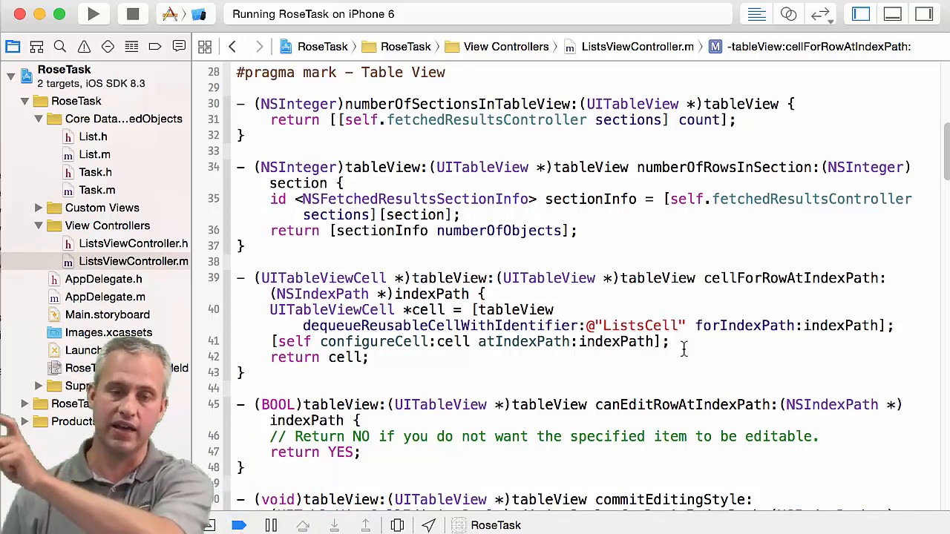
left_click(677, 325)
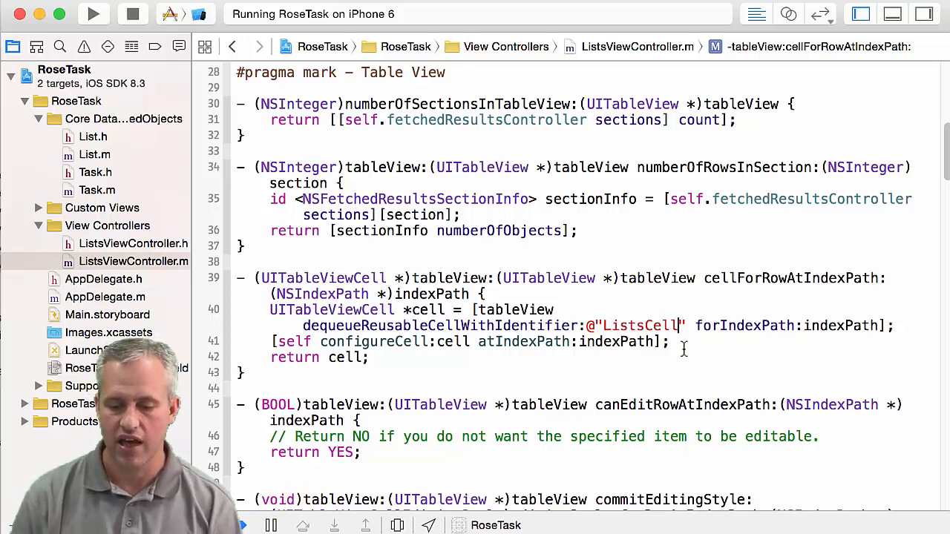
double_click(640, 325)
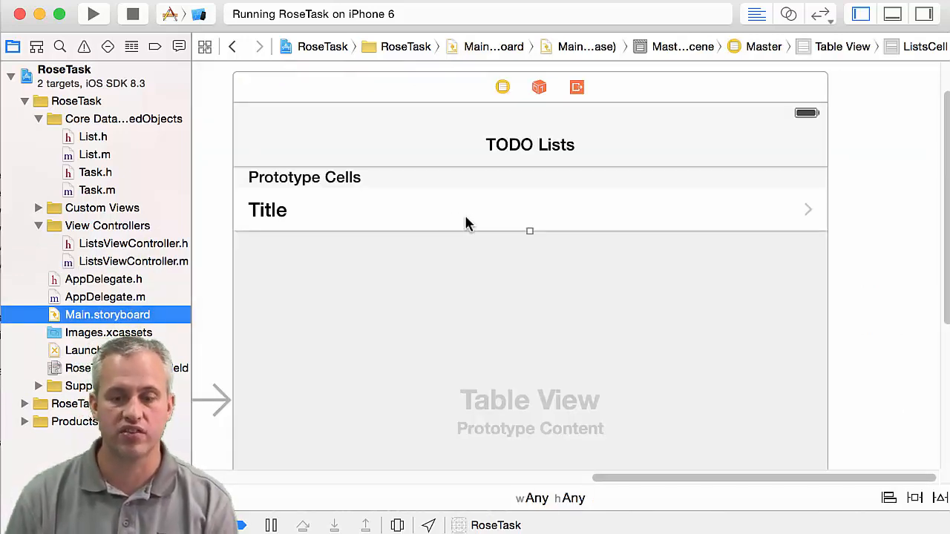
- Set the ListsCell prototype's Style to Right Detail and reopen ListsViewController.m
left_click(923, 13)
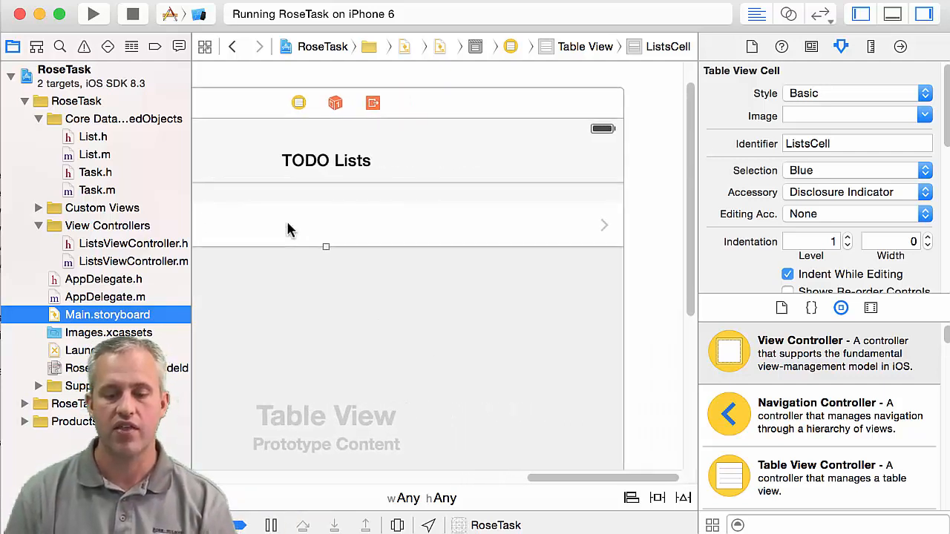
mouse_move(586, 231)
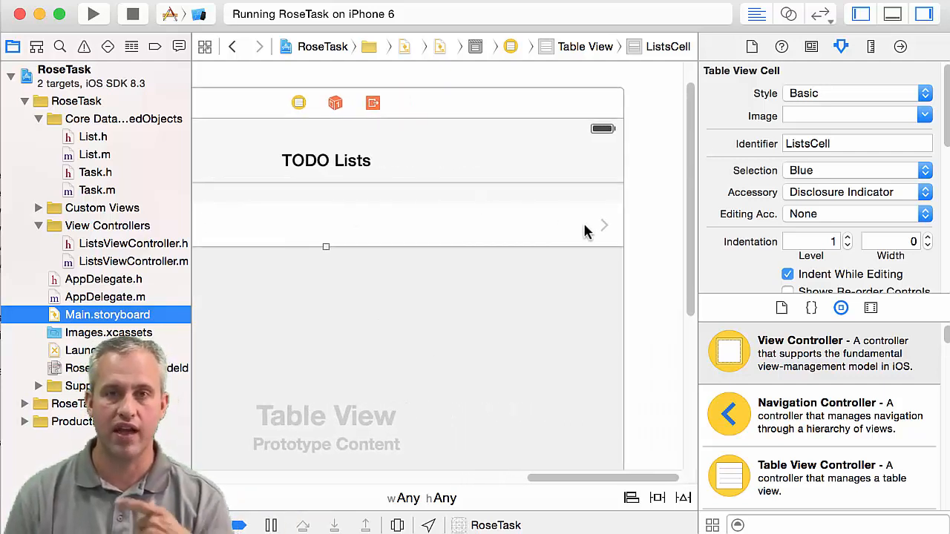
left_click(853, 93)
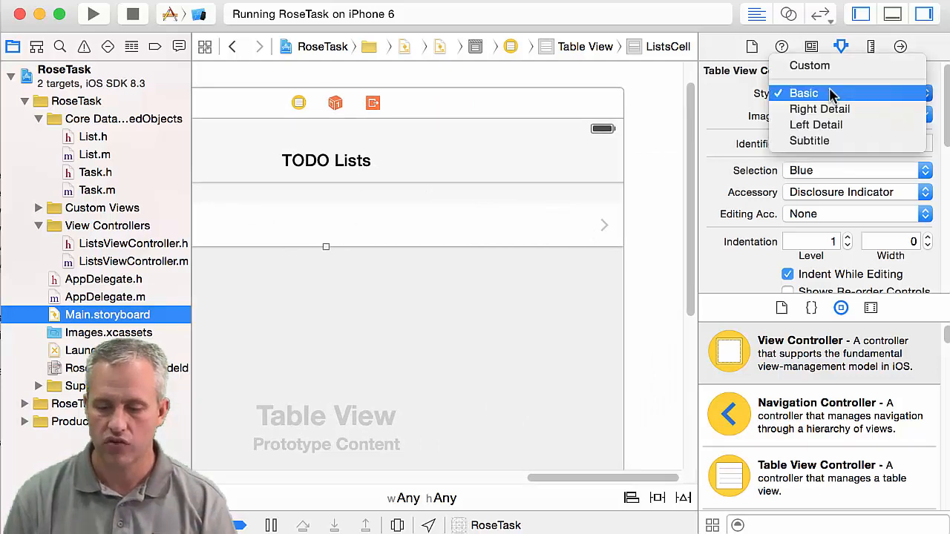
left_click(819, 109)
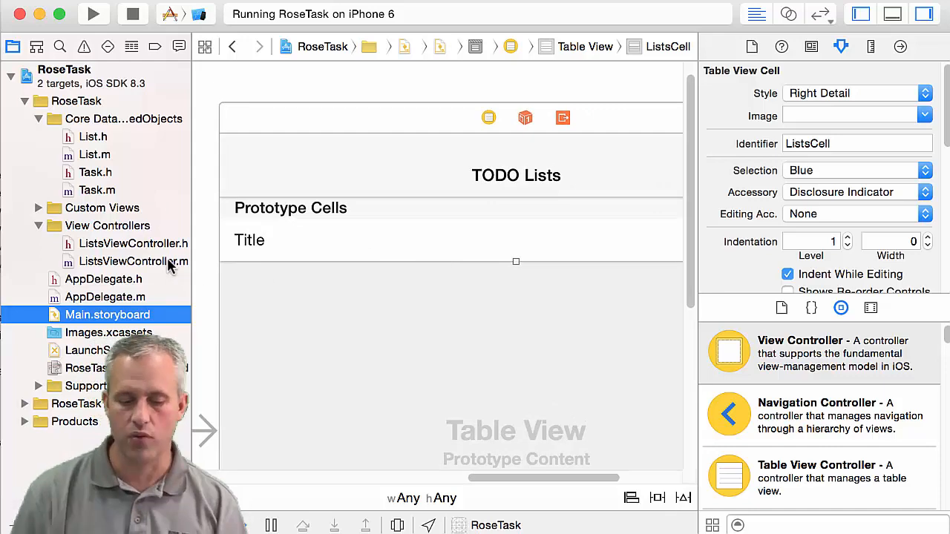
left_click(133, 261)
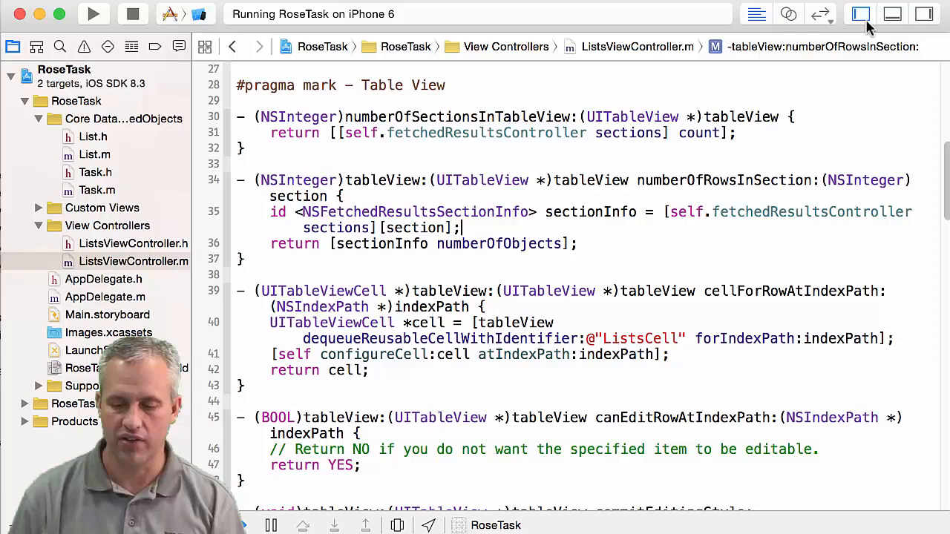
- Hide the side panes, review numberOfSections and numberOfRowsInSection, and select configureCell
left_click(860, 14)
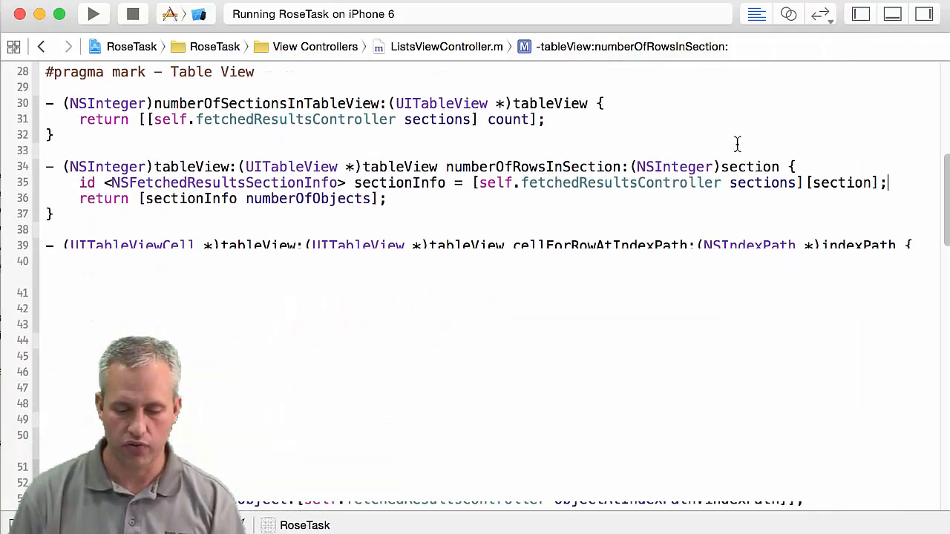
scroll("down", 3)
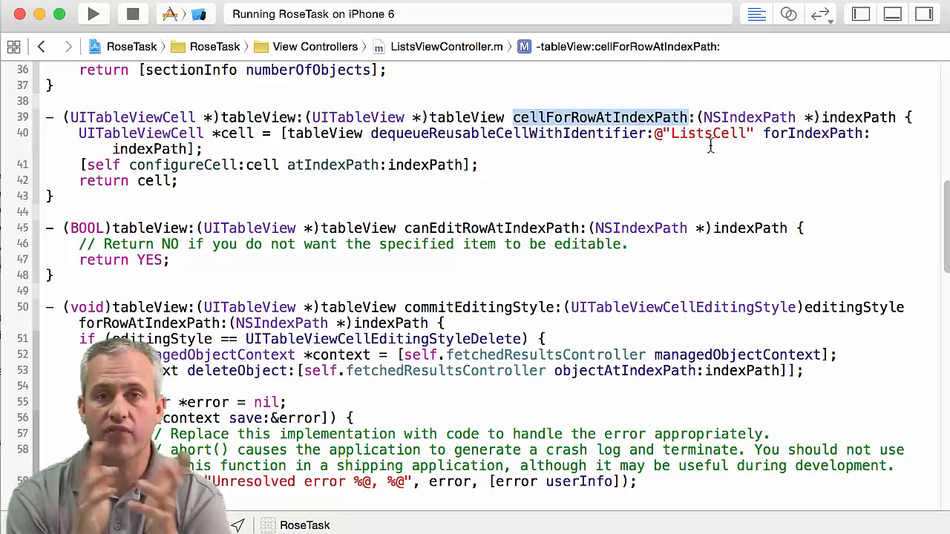
scroll("up", 3)
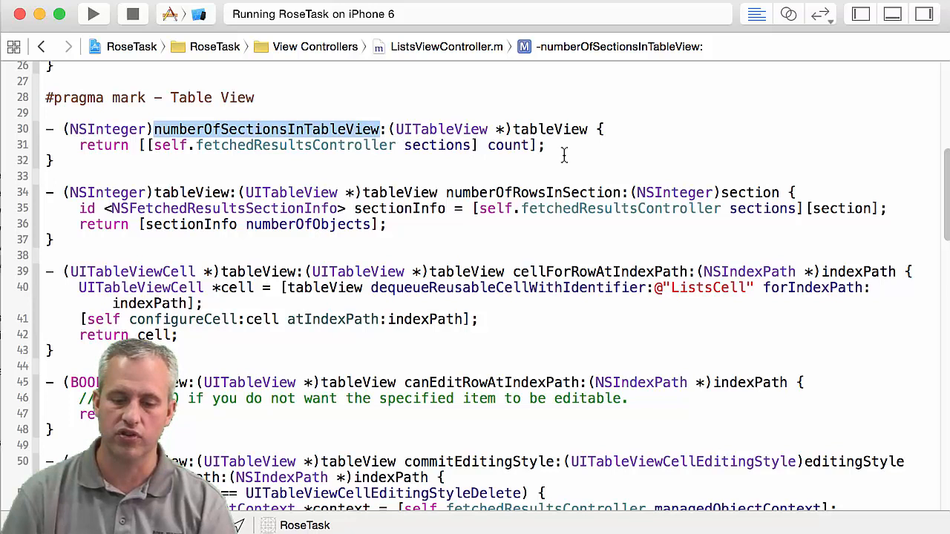
left_click(532, 193)
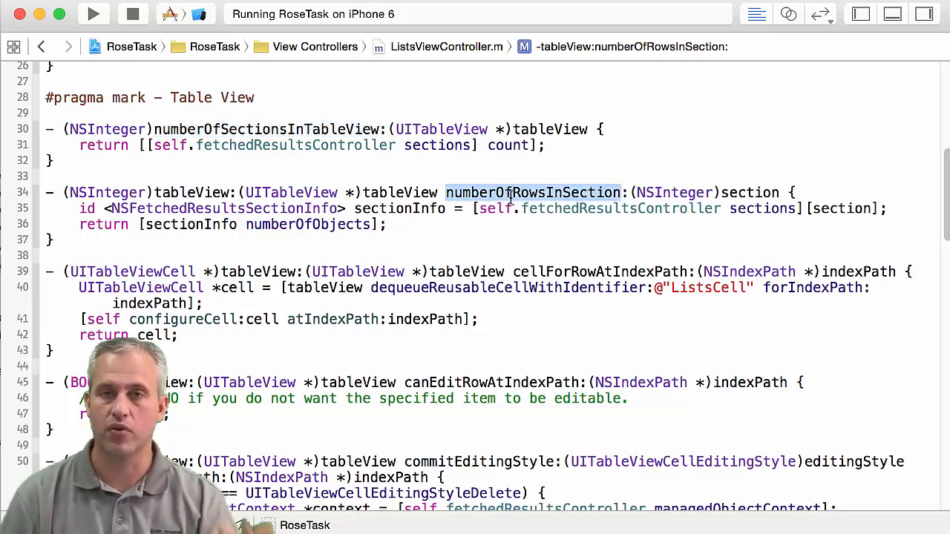
left_click(495, 209)
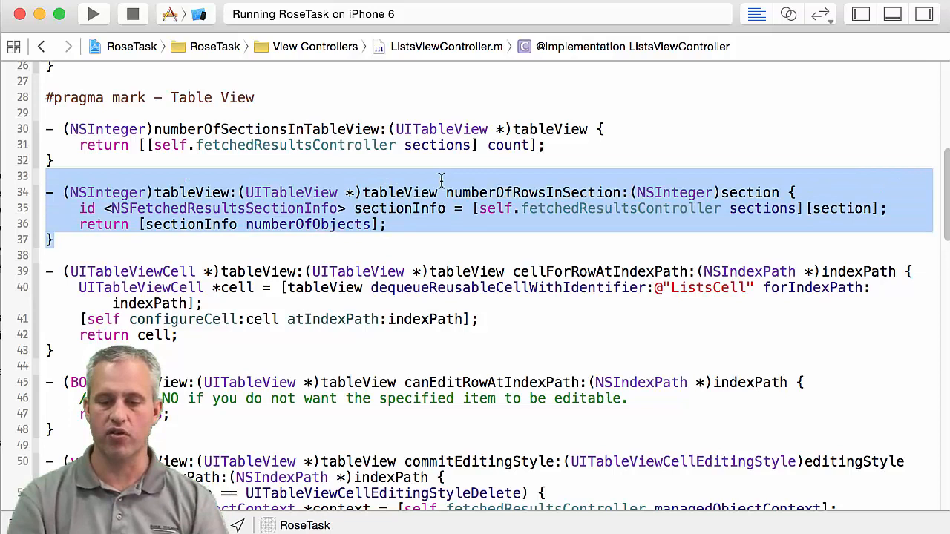
left_click(431, 247)
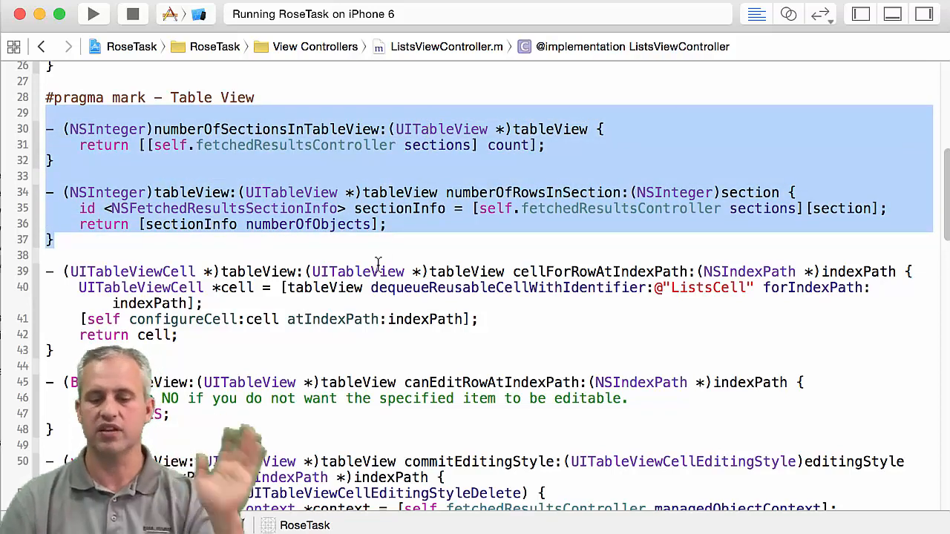
scroll("down", 3)
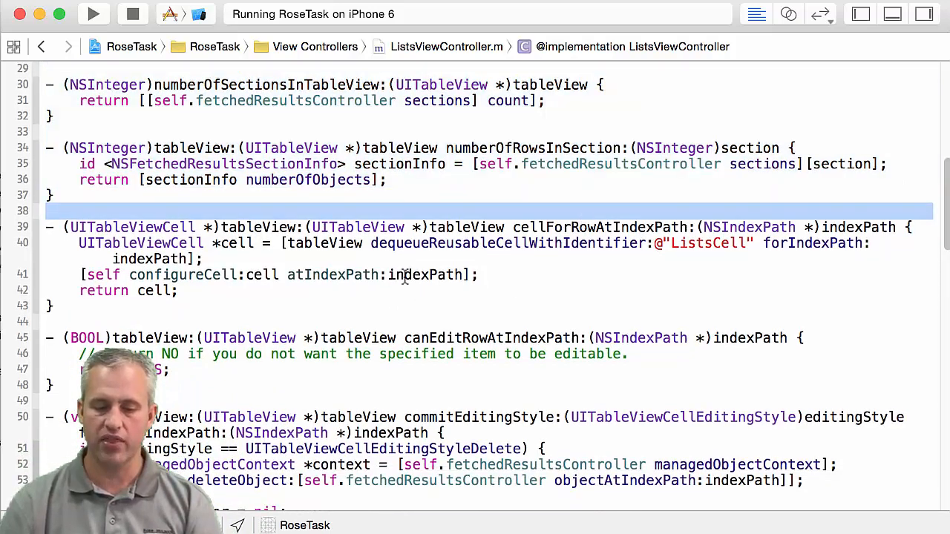
double_click(508, 243)
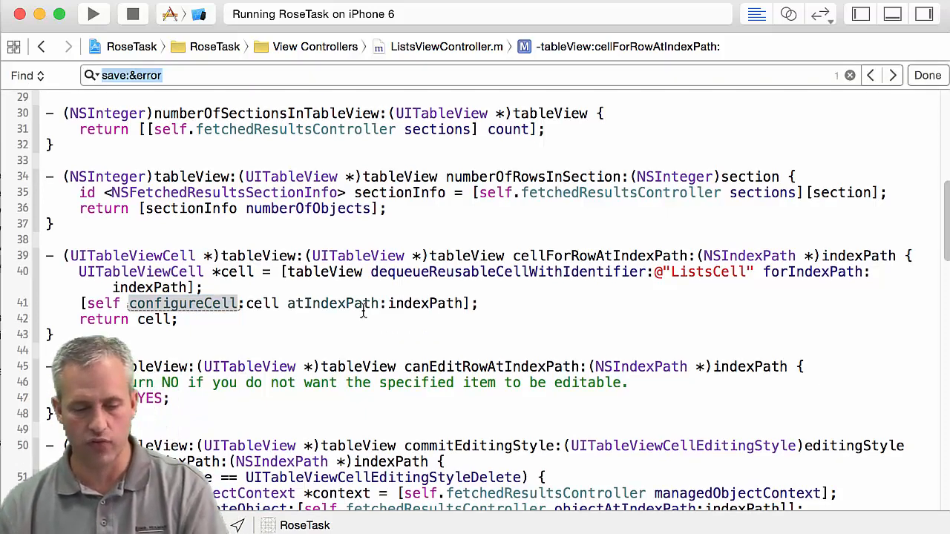
type("configureCell")
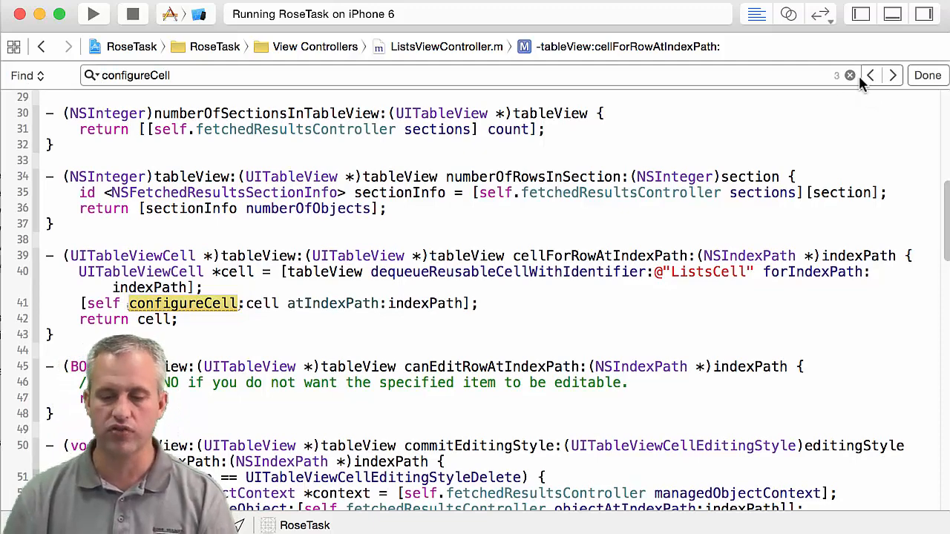
left_click(892, 75)
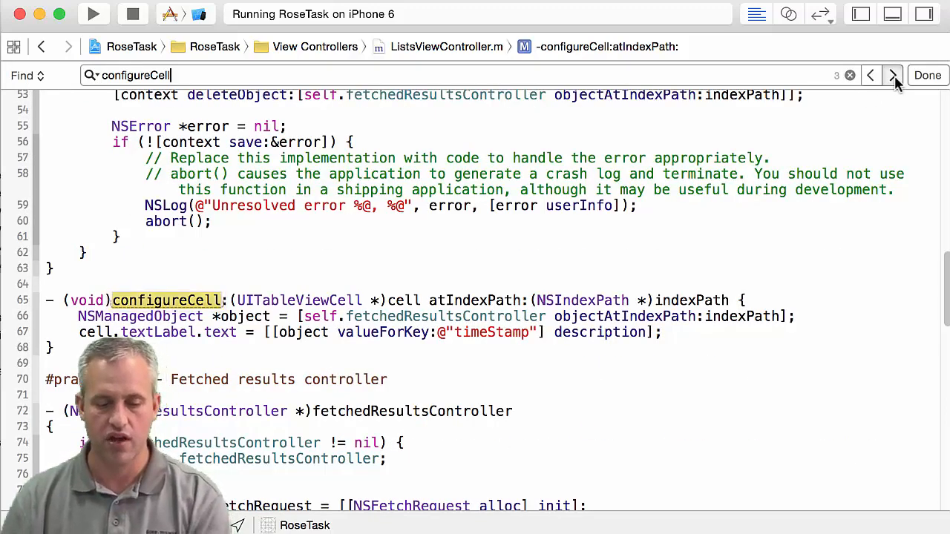
left_click(893, 75)
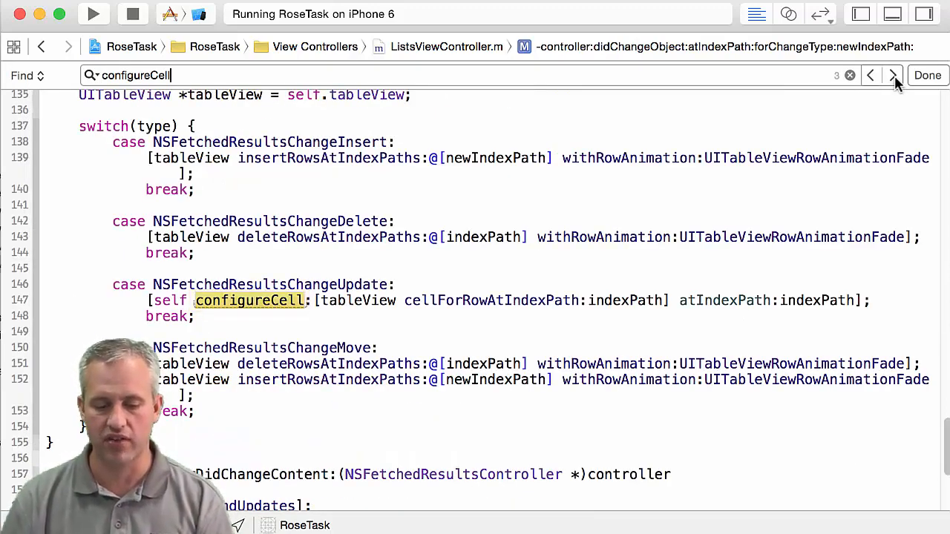
left_click(870, 74)
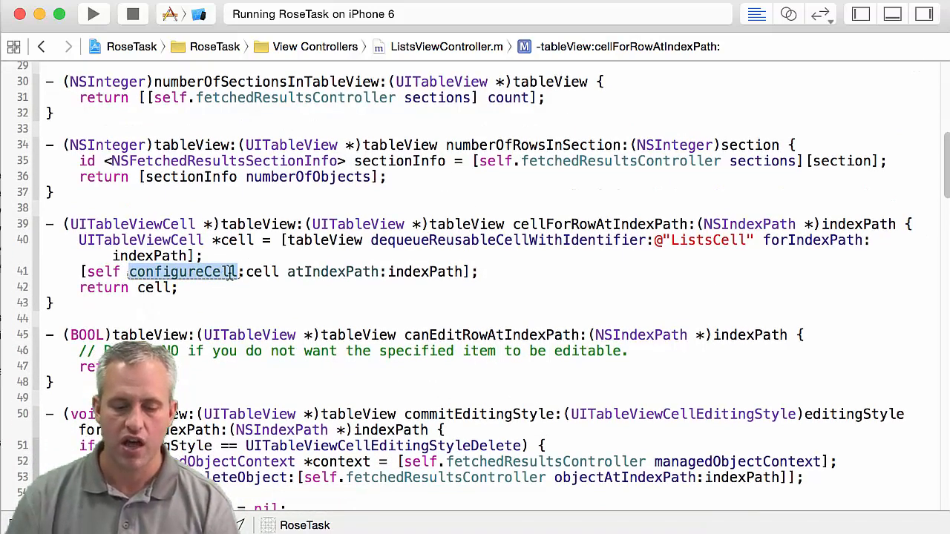
right_click(182, 272)
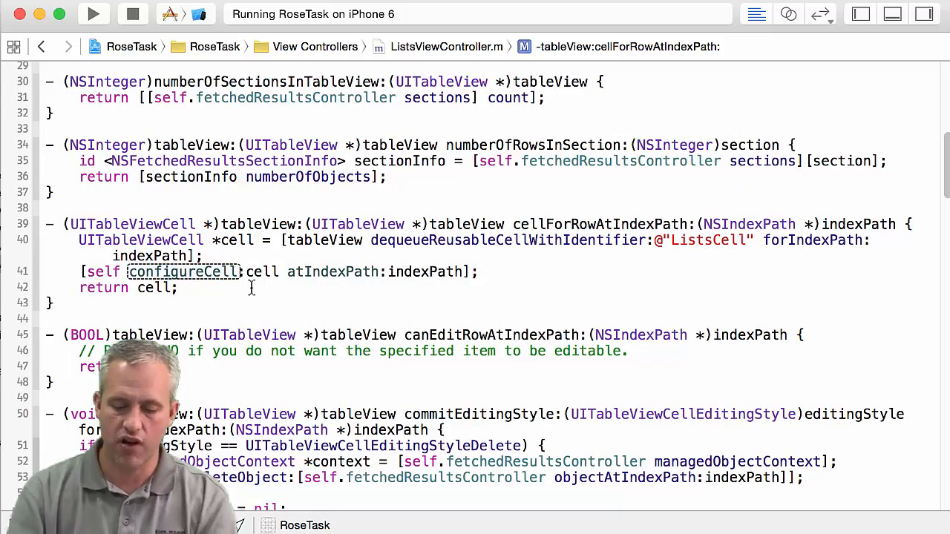
- Rename configureCell to _configureCell in cellForRowAtIndexPath and rebuild with no issues
type("_")
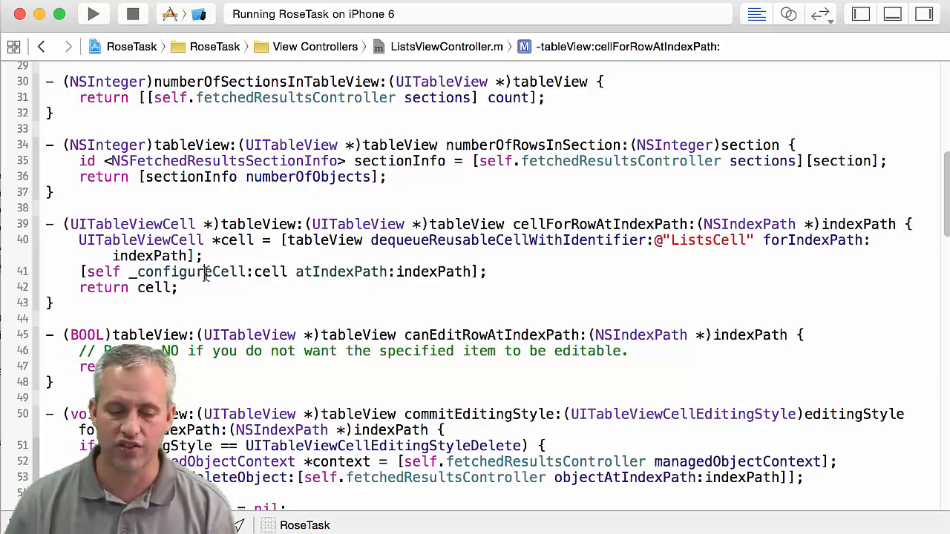
scroll("down", 3)
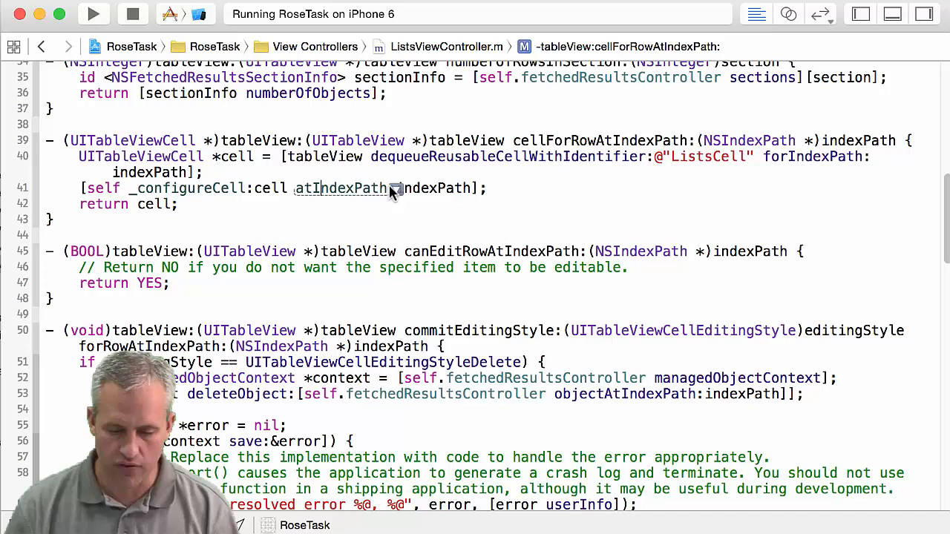
double_click(340, 188)
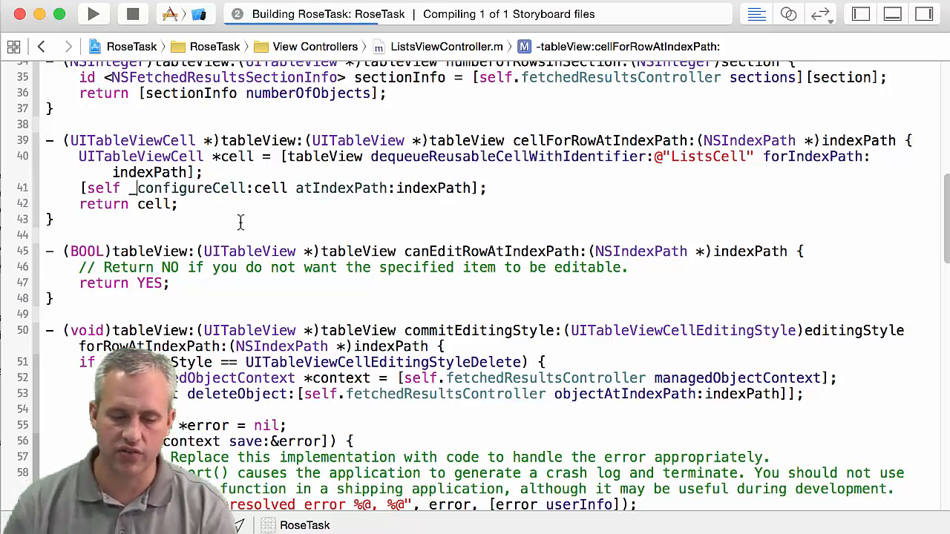
left_click(93, 13)
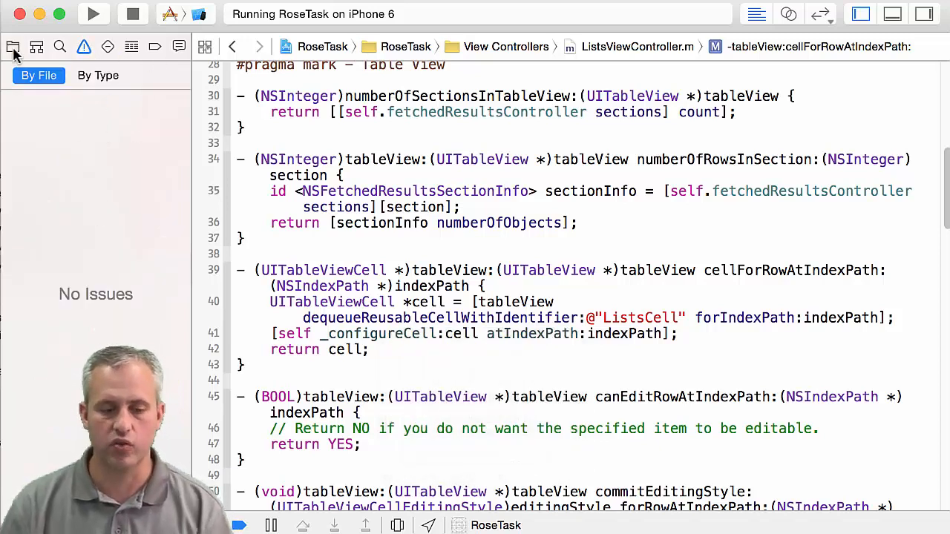
- Show the Project Navigator beside the code and scroll to cellForRowAtIndexPath
left_click(12, 46)
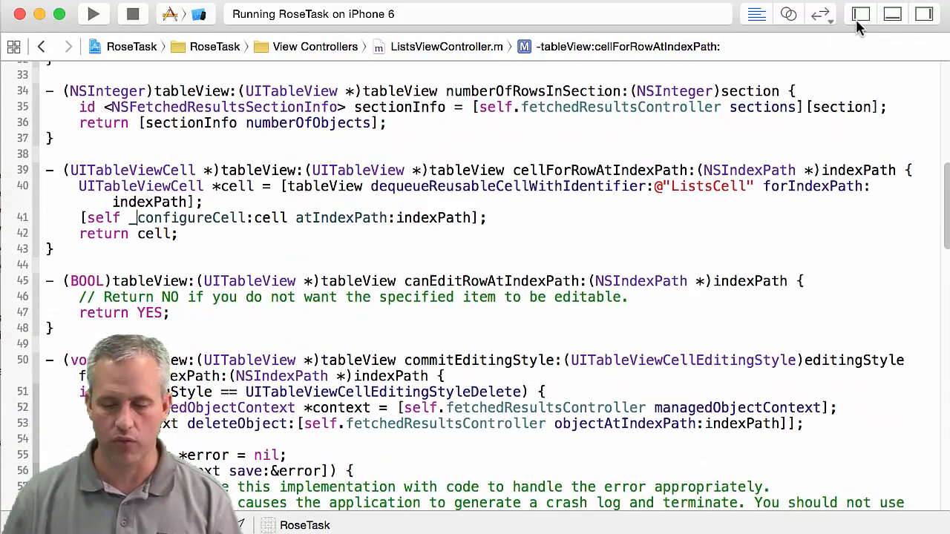
left_click(860, 14)
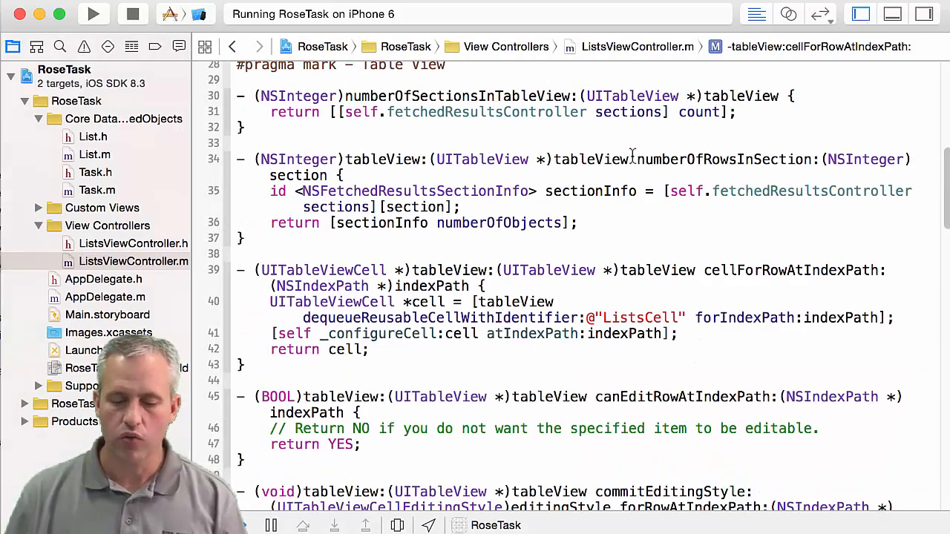
scroll("down", 3)
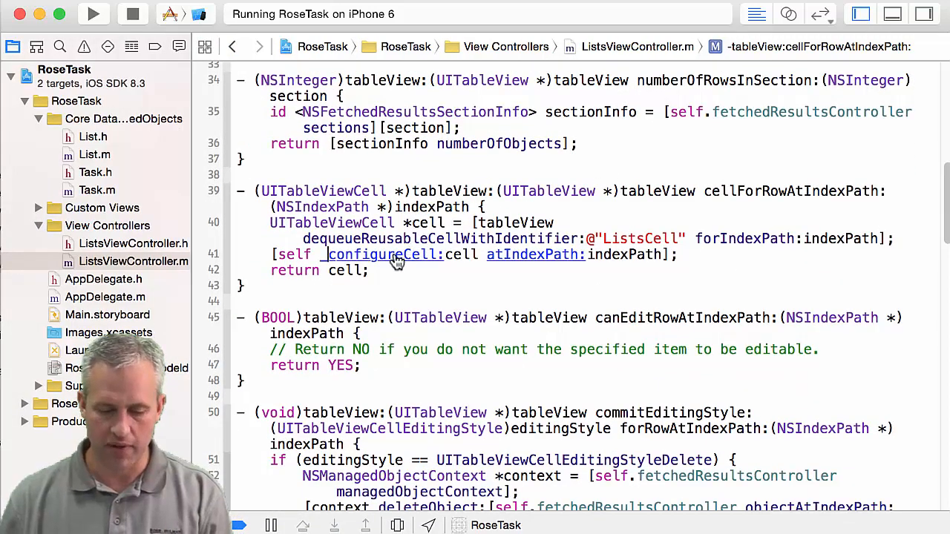
- In _configureCell, delete the timeStamp line and declare the row object as List* listForRow
left_click(383, 255)
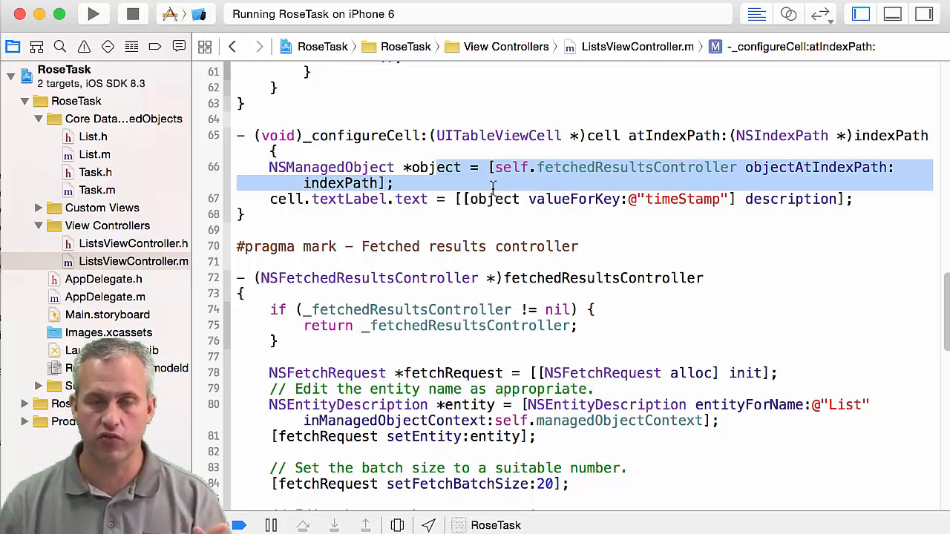
double_click(676, 199)
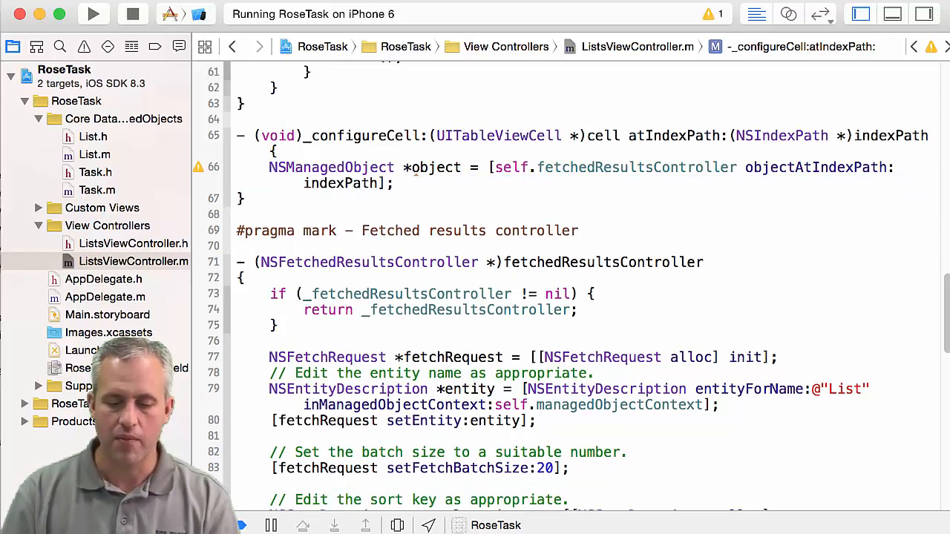
double_click(330, 167)
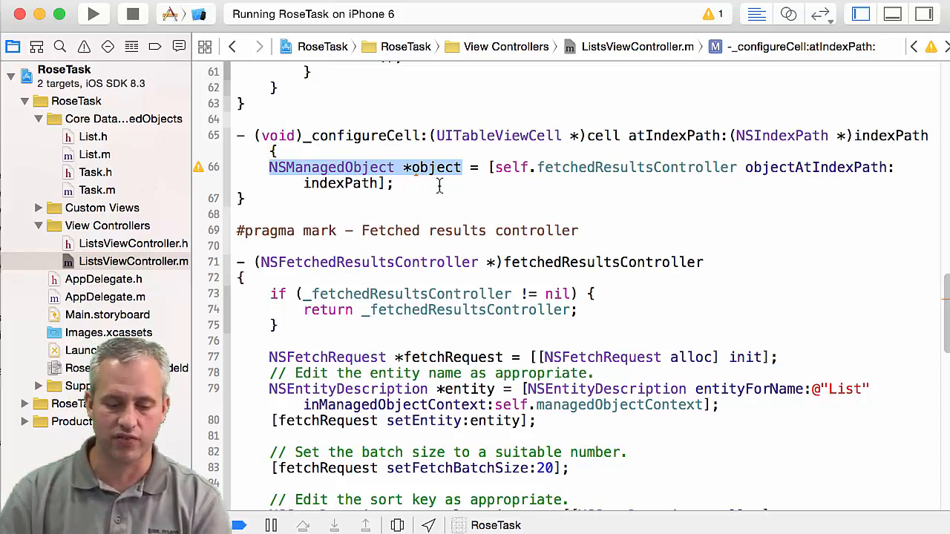
type("ListsViewController")
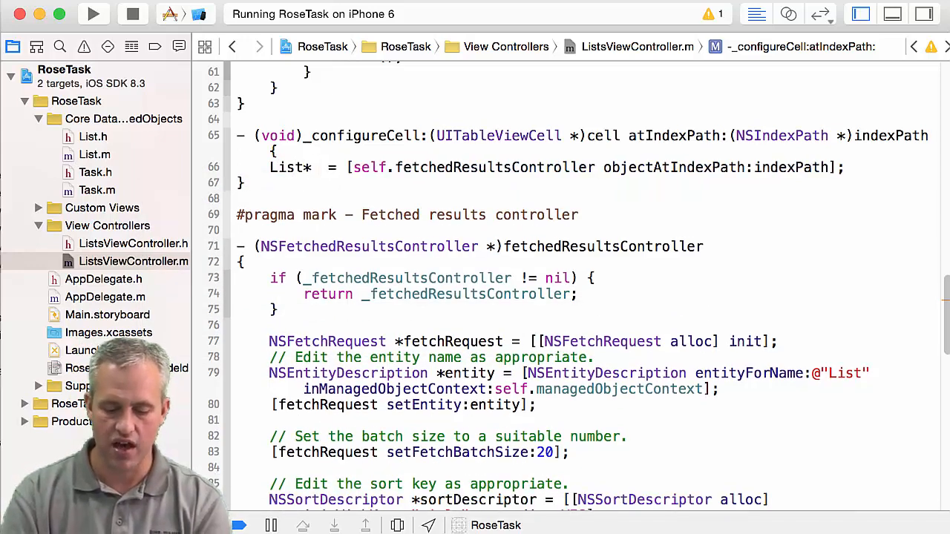
type("listForRow")
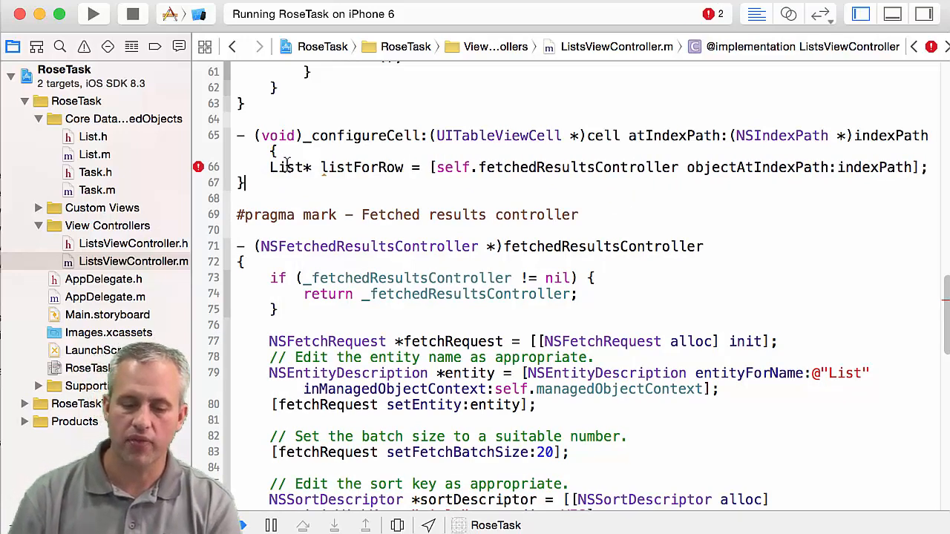
- Add #import "List.h" at the top of ListsViewController.m
double_click(286, 192)
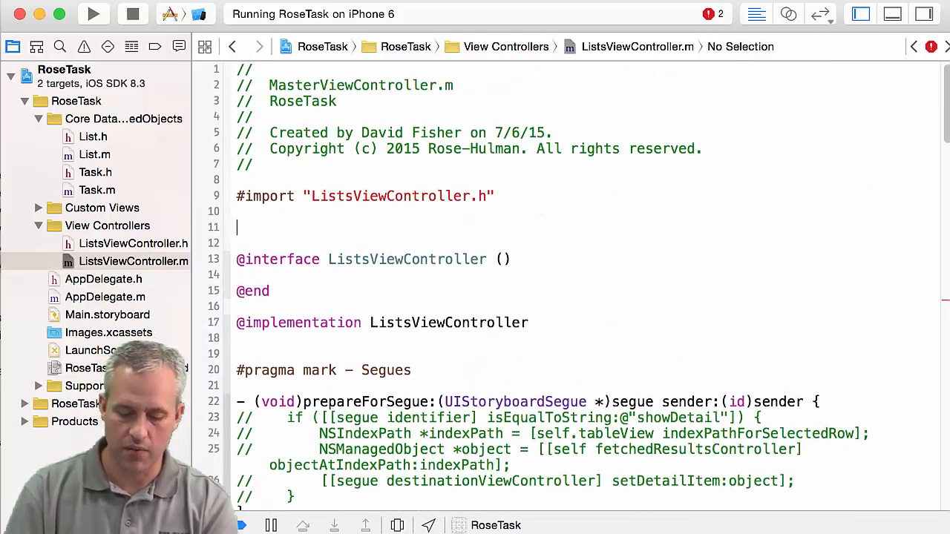
type("#import \"header\"")
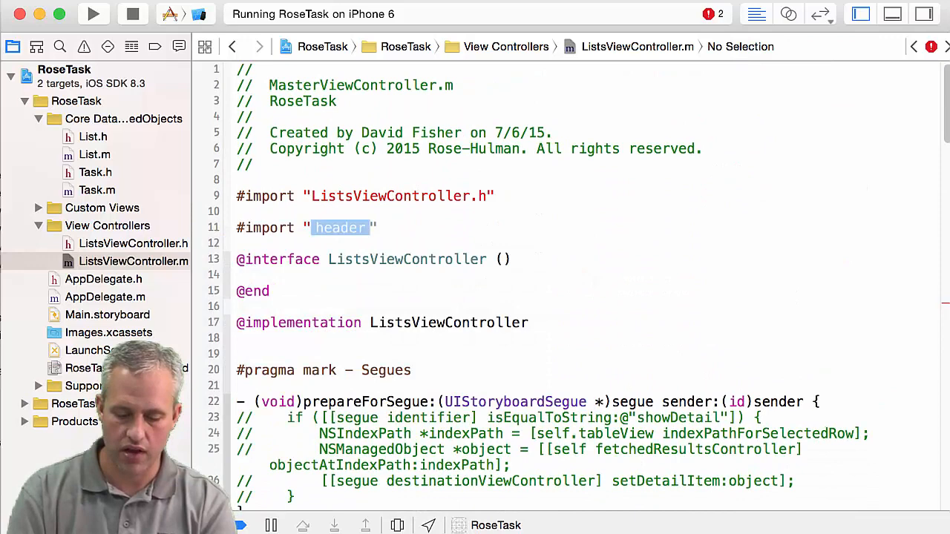
type("List.h")
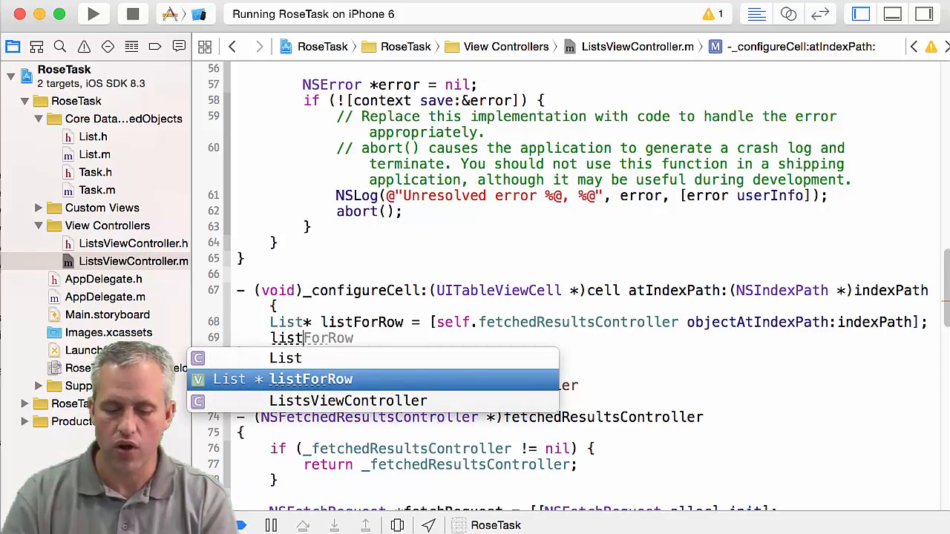
- Set cell.textLabel.text to listForRow.title and detailTextLabel.text to the (int) task count
type(".title")
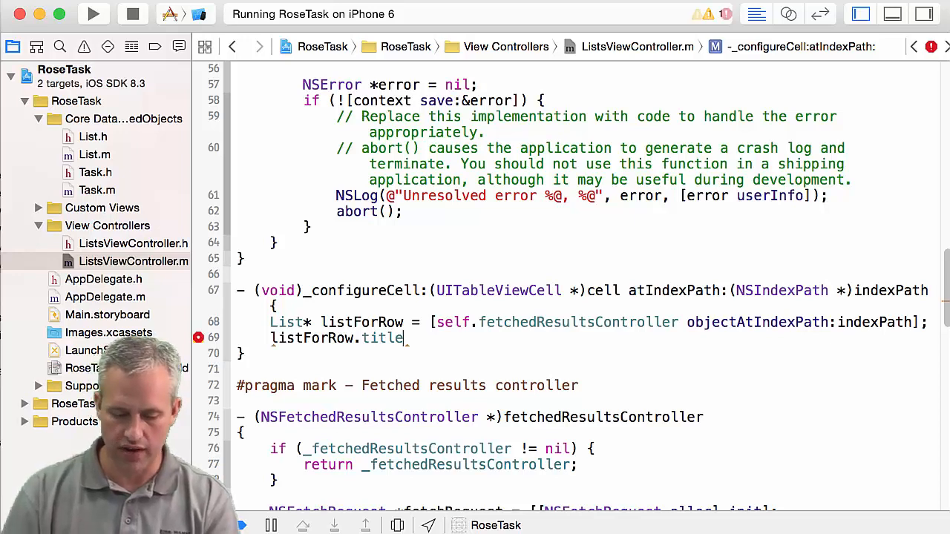
key("Return")
type("cell.textLabel")
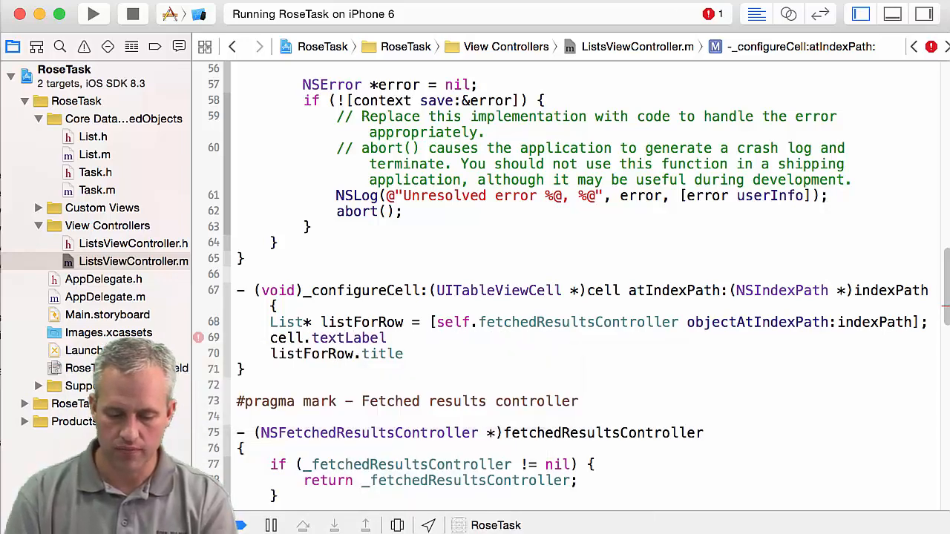
type(".text = listForRow.title;")
type("cell.detailTextLabel.text = [NSString")
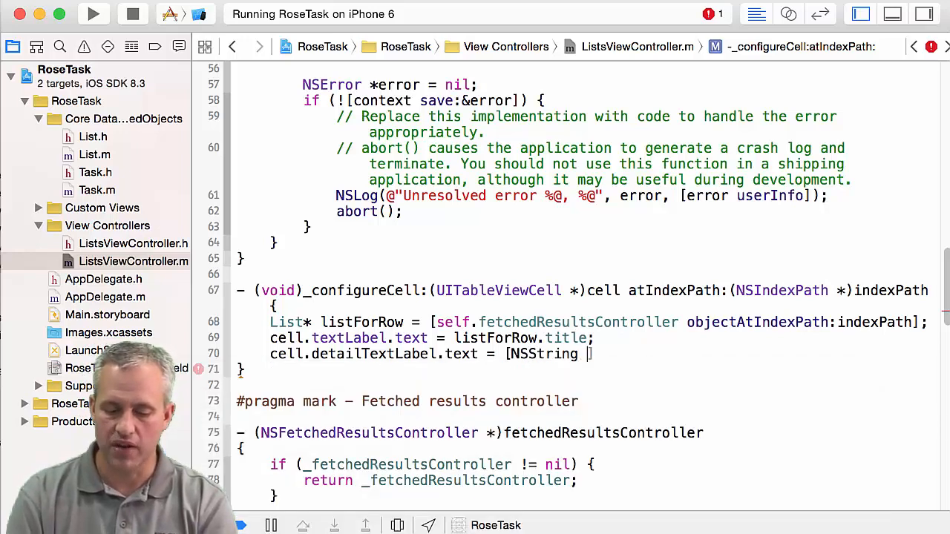
type("stringWithFormat:@\"%d\", ...]")
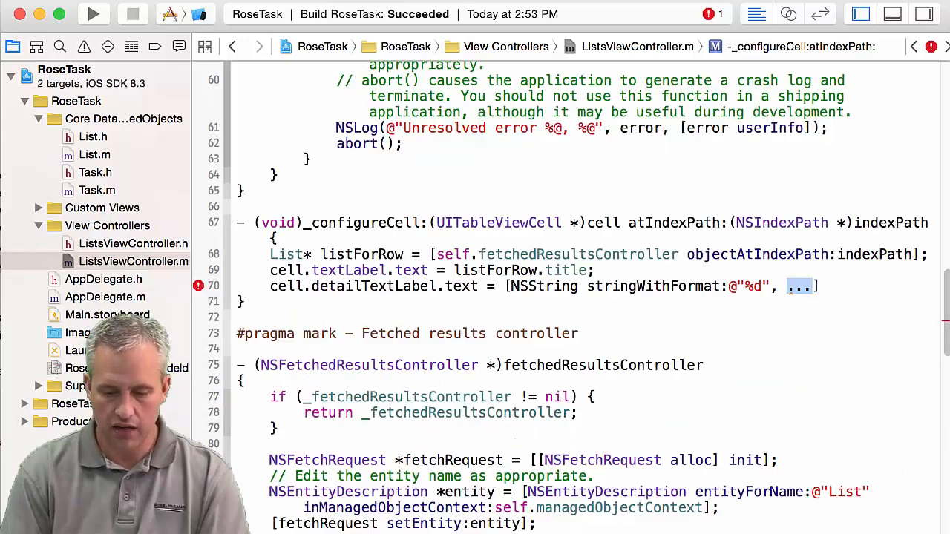
type("listForRow.tasks.count")
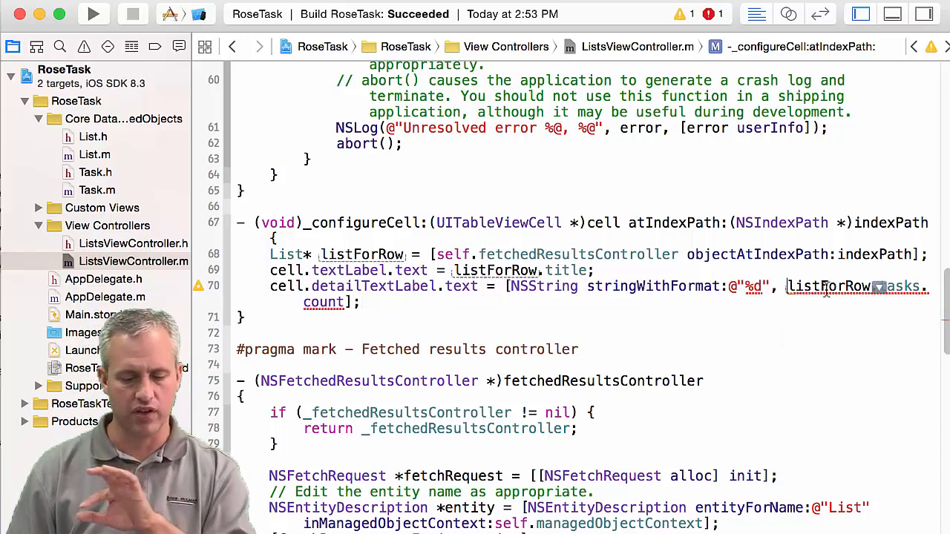
type("(int)")
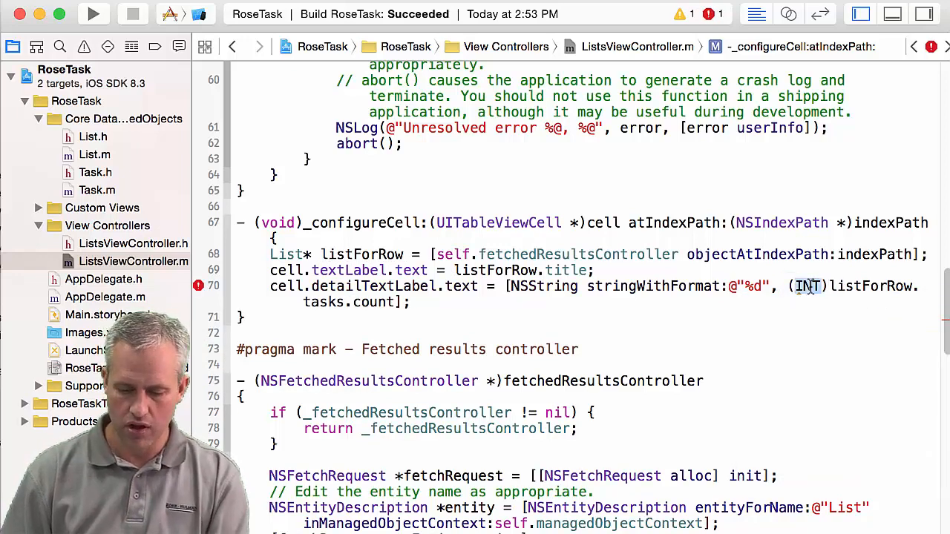
type("int")
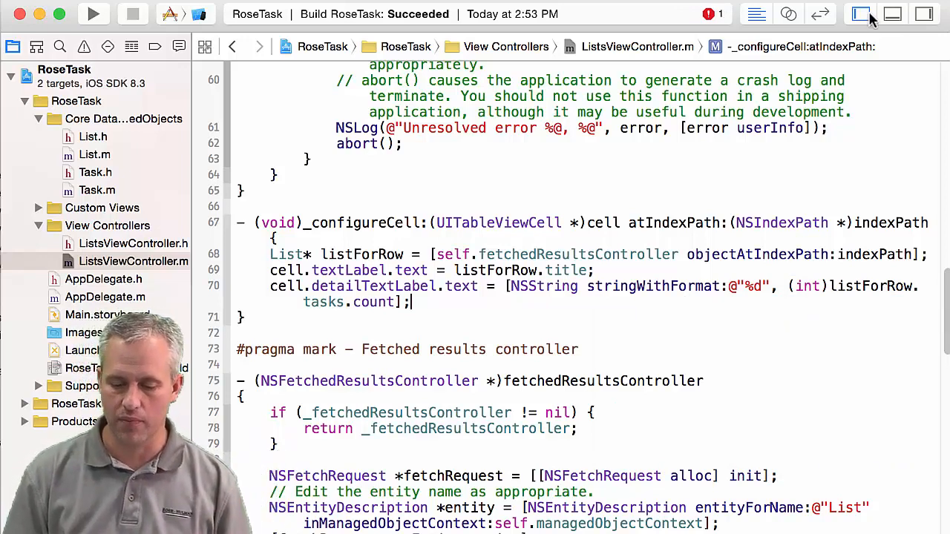
left_click(860, 14)
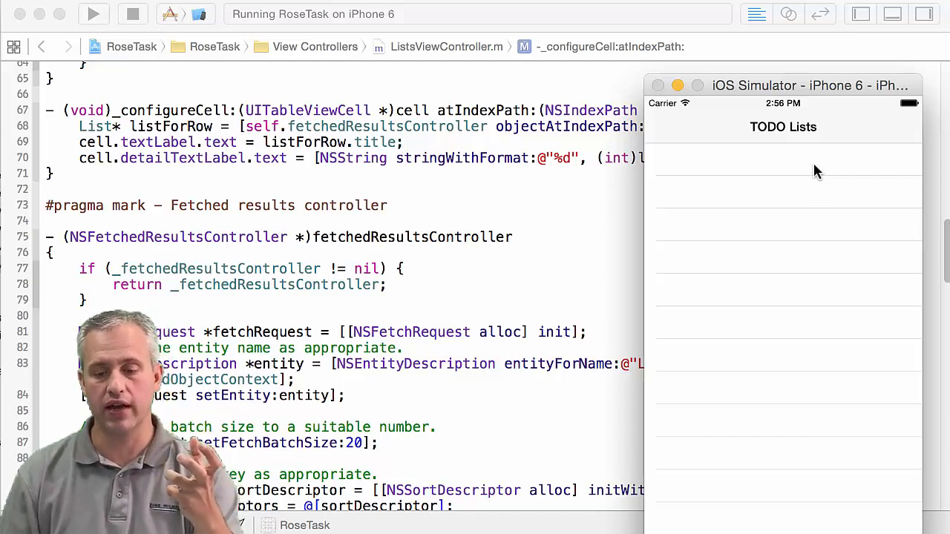
mouse_move(793, 250)
type("- (void) saveCont")
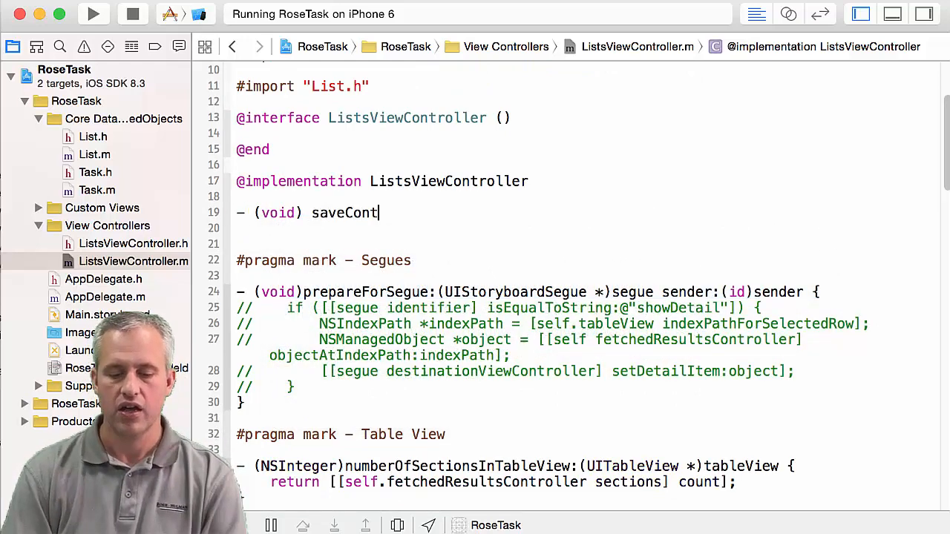
- Write saveContext to save self.managedObjectContext, log and abort on error, without template comments
type("ext {")
type("save:")
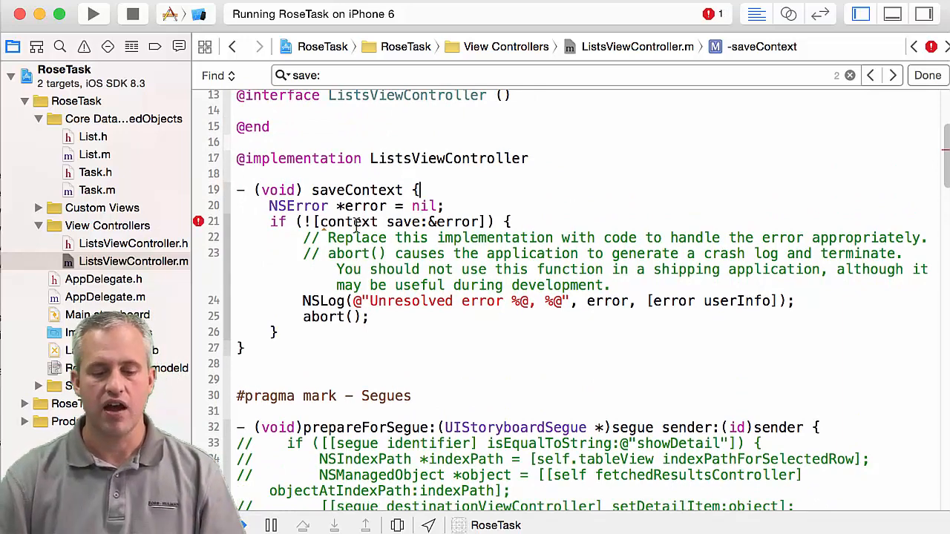
double_click(349, 221)
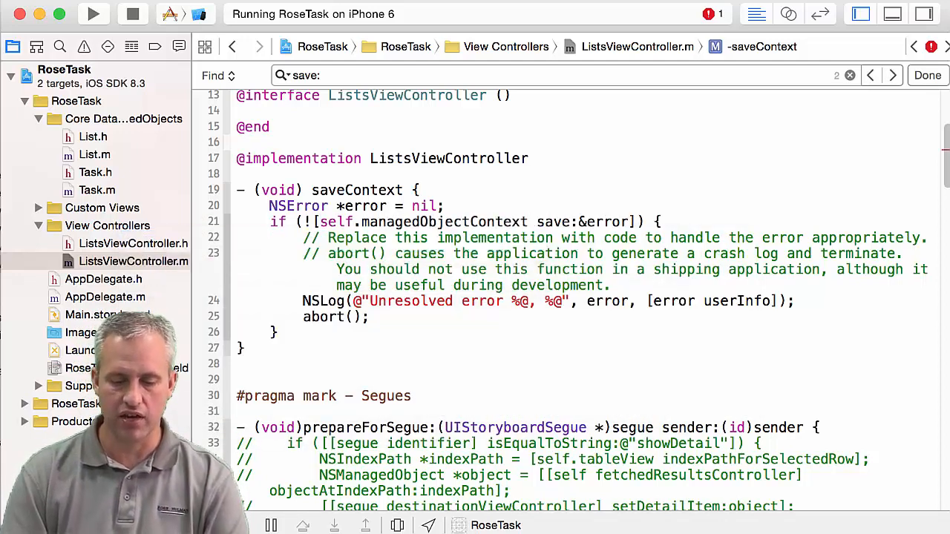
double_click(444, 221)
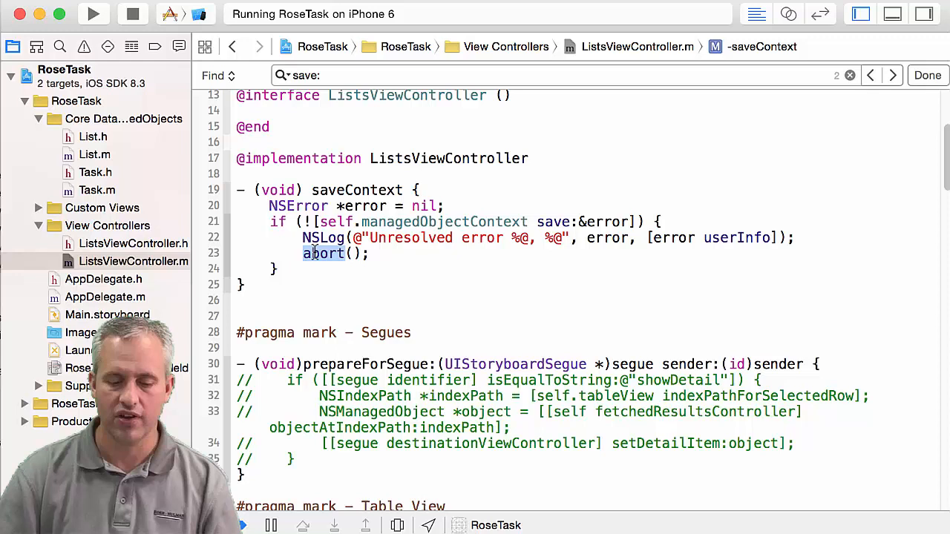
mouse_move(524, 245)
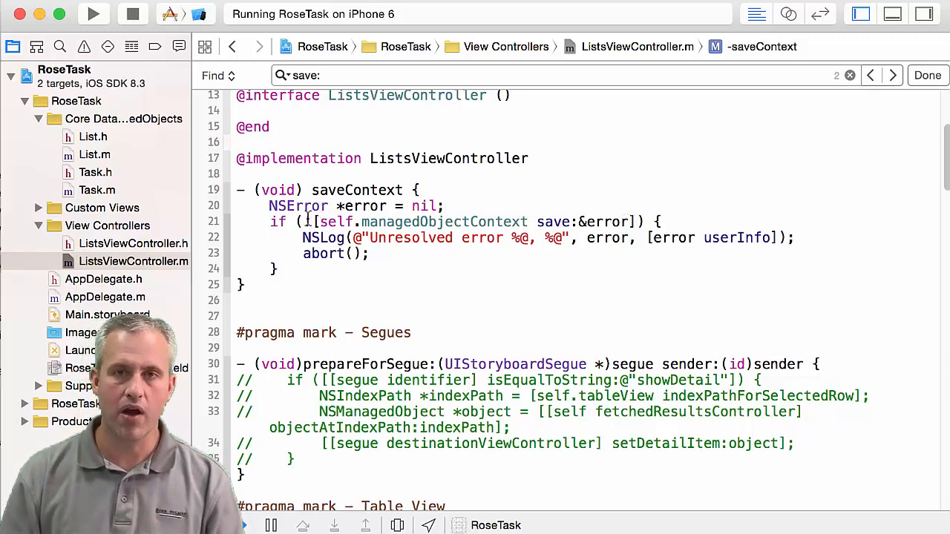
- Add a hasChanges check before save:&error and prefix the method name with an underscore
type("!")
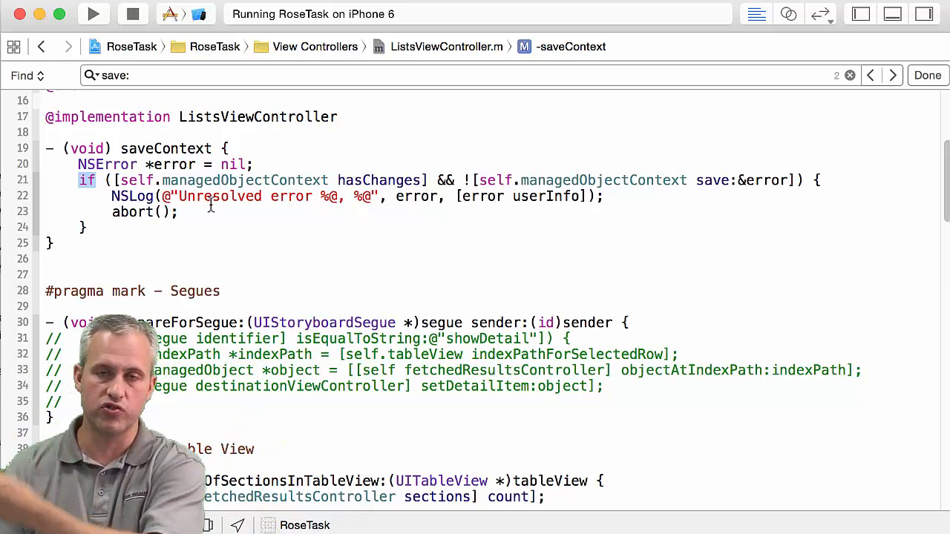
mouse_move(557, 174)
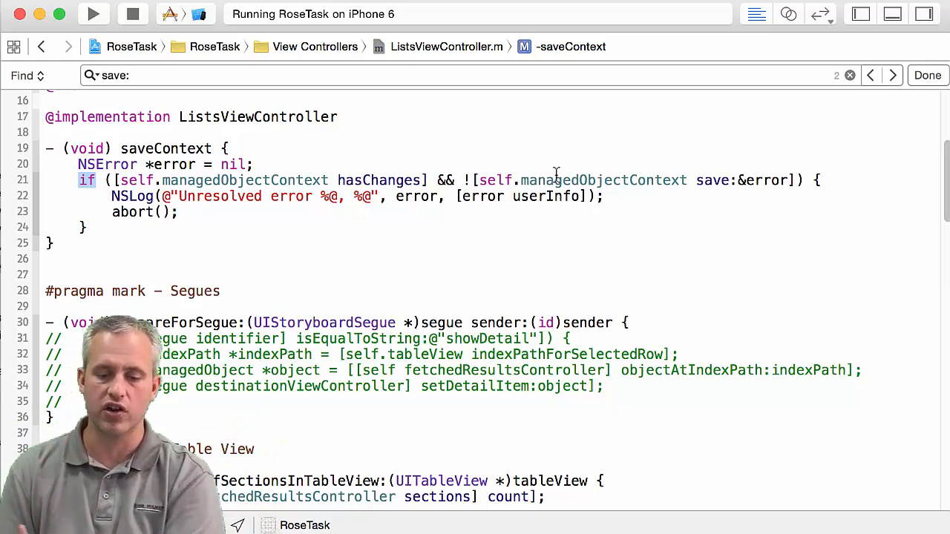
double_click(711, 180)
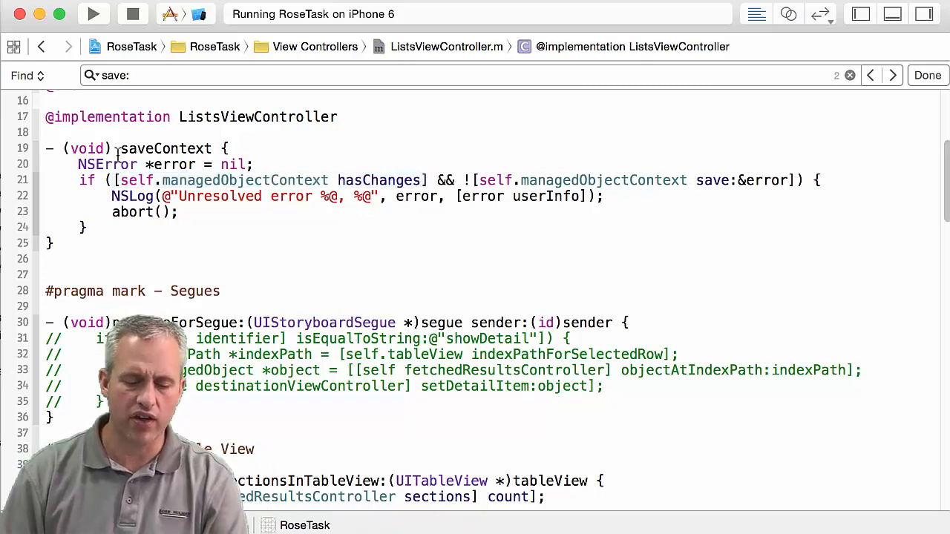
type("_")
type("- (void) viewDidAppear:(BOOL) animated {")
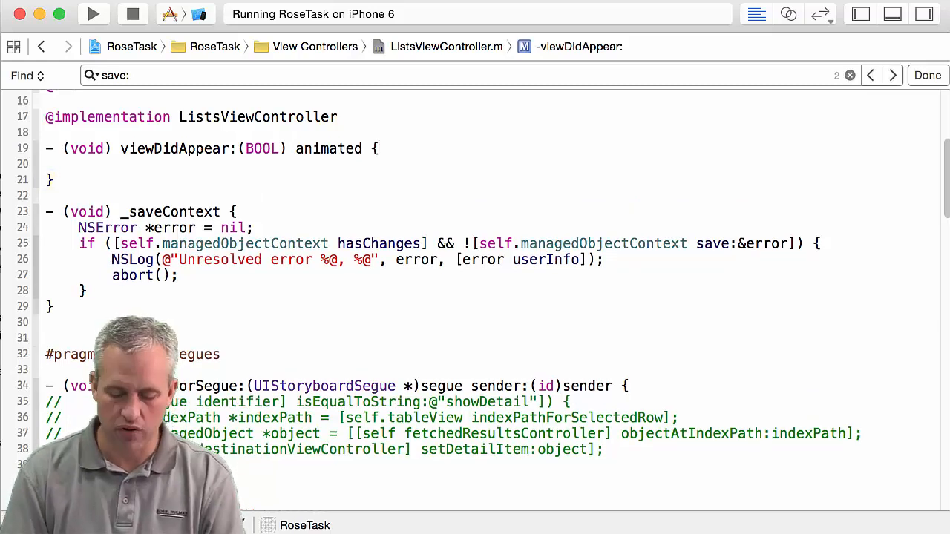
- Type three insertNewObjectForEntityForName:@"List" calls on self.managedObjectContext, each titled @"CSSE484 iOS Dev"
type("List* list1 =")
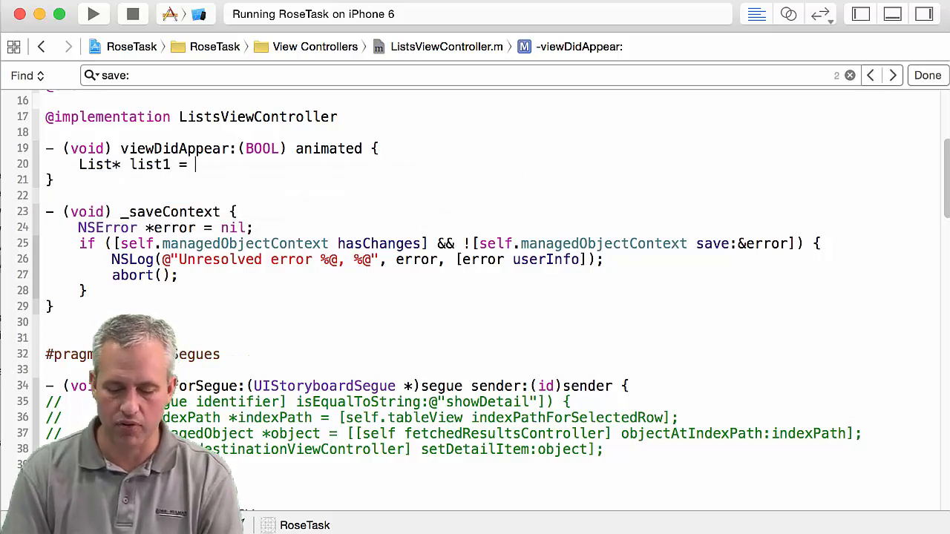
type("[")
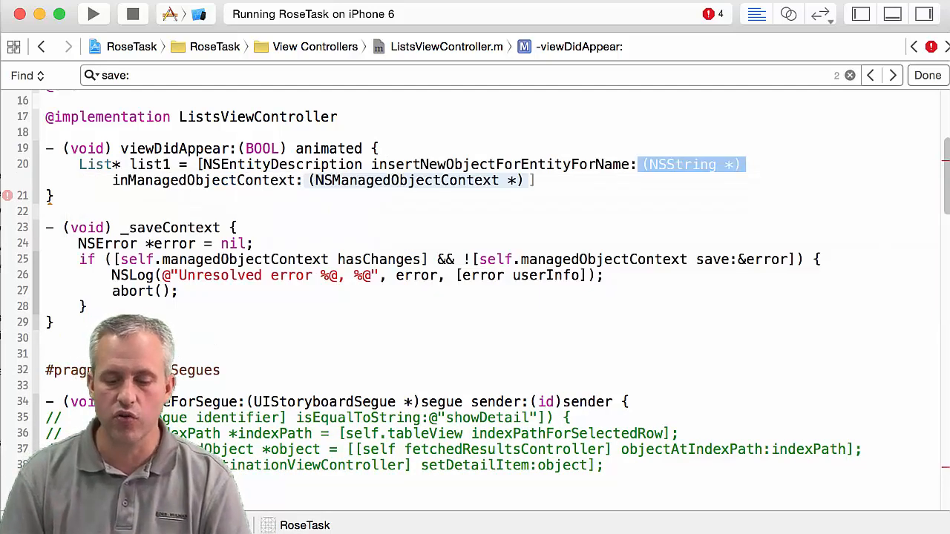
type("@\"\"")
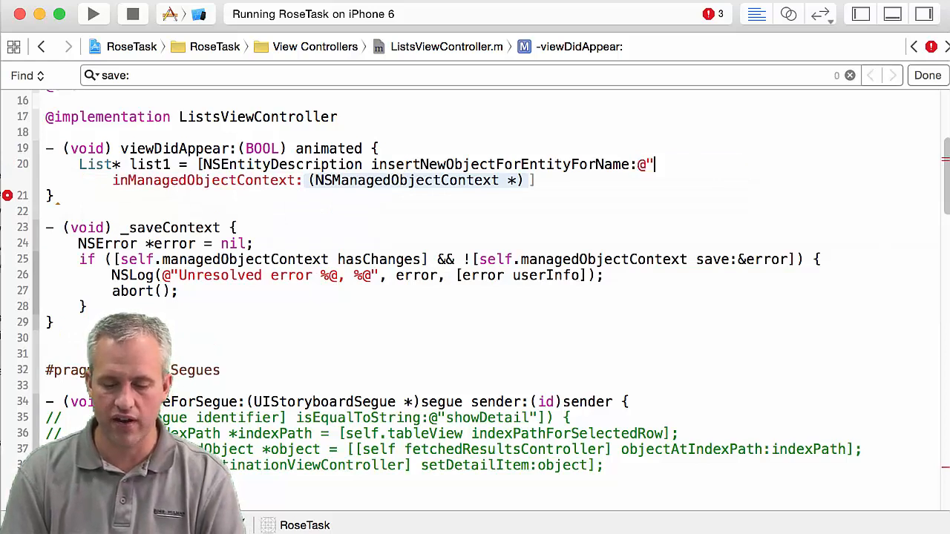
type("List\"")
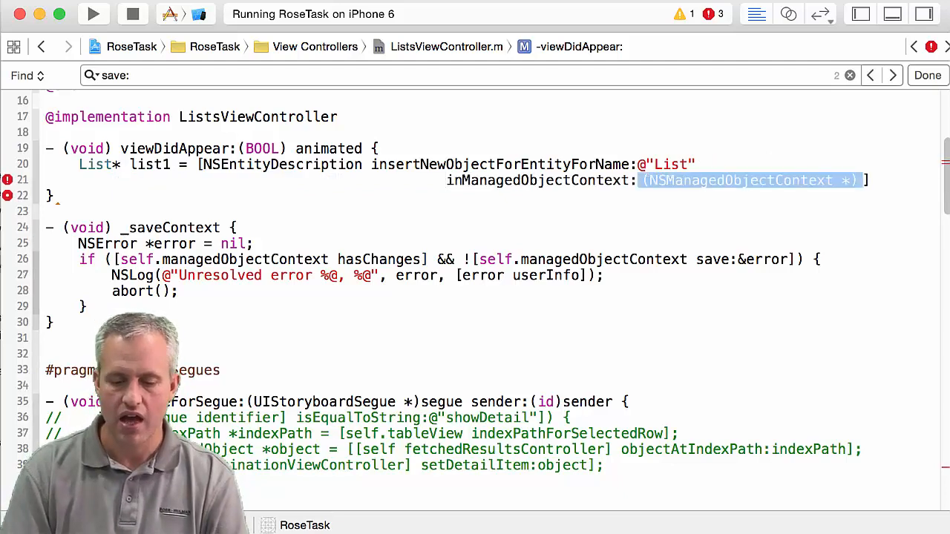
type("self.managedObjectContext")
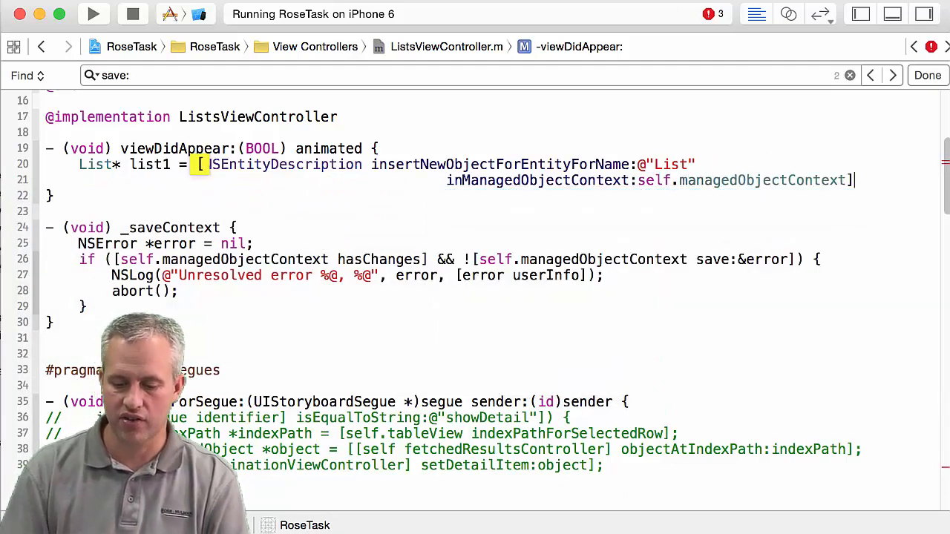
type(";")
type("list1.title =")
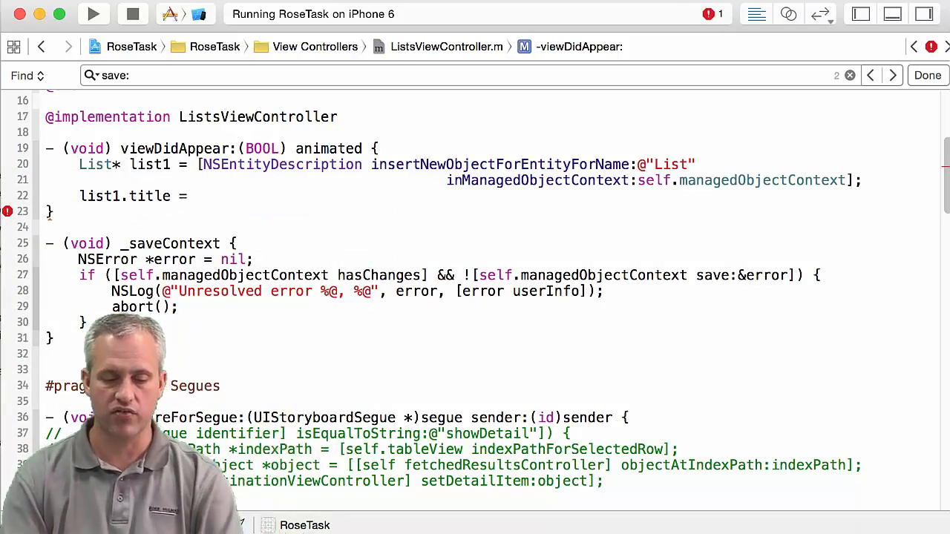
type("@\"C")
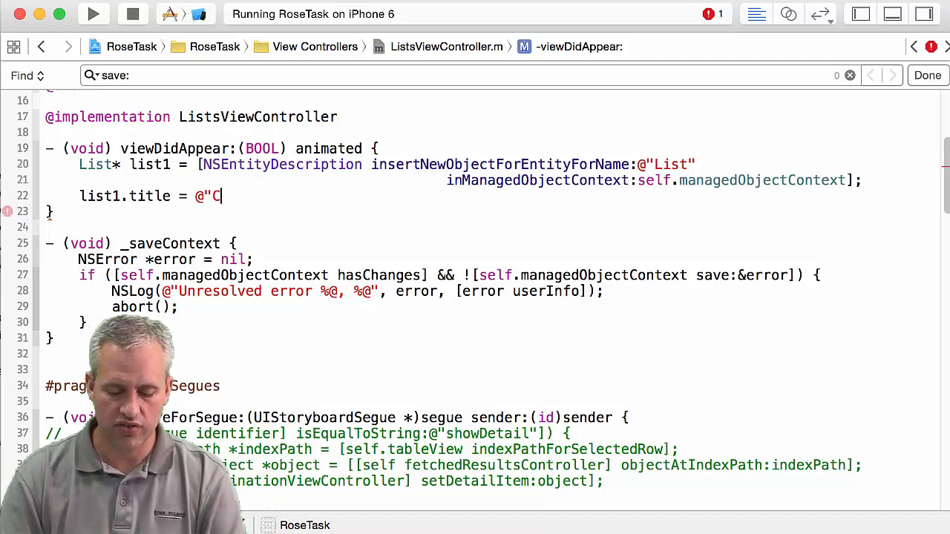
type("SSE484 iOS Dev\";")
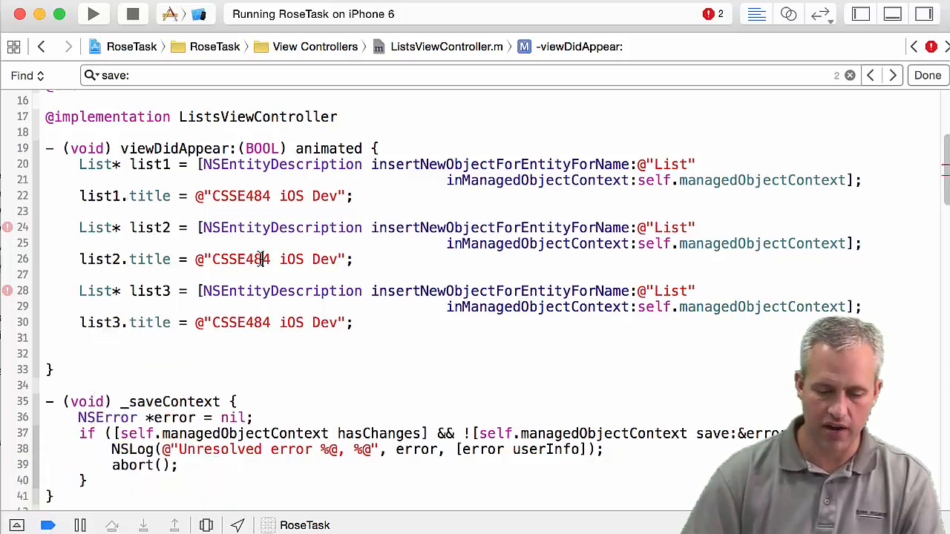
- Finish the 'Web App Frameworks' title and add a commented-out [self _saveContext] call
key("Backspace")
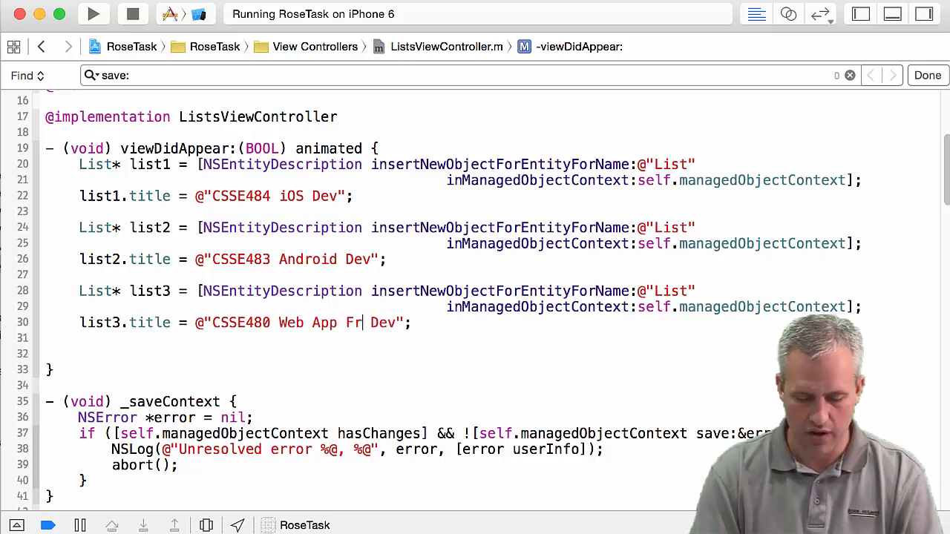
type("ameworks")
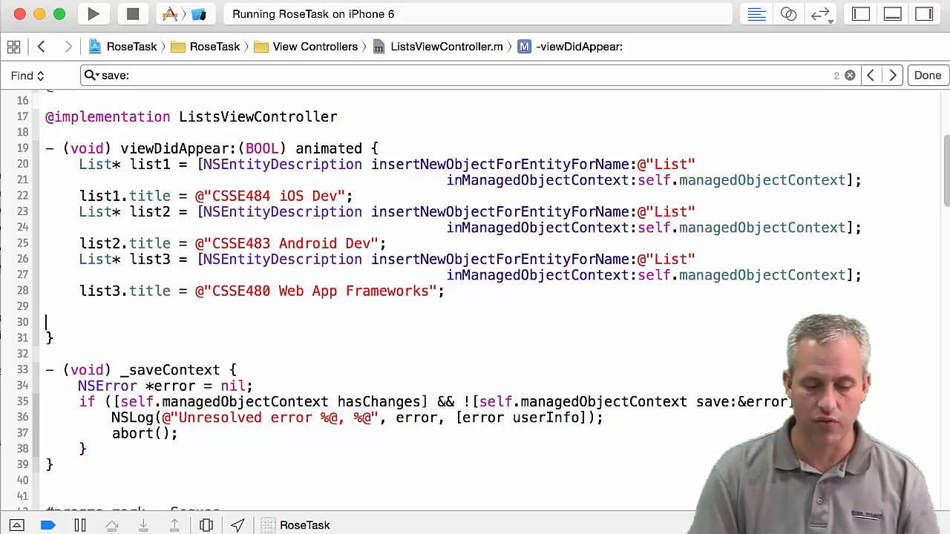
type("[")
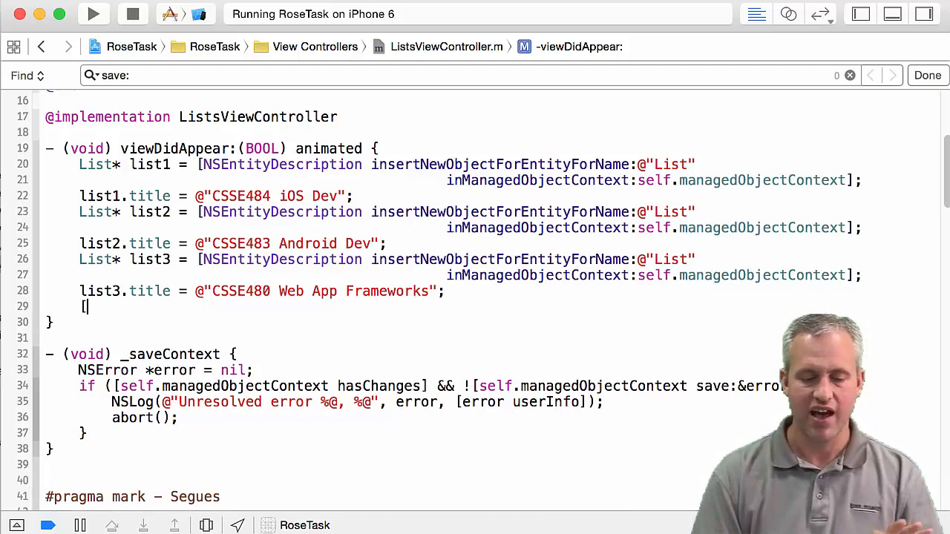
type("self")
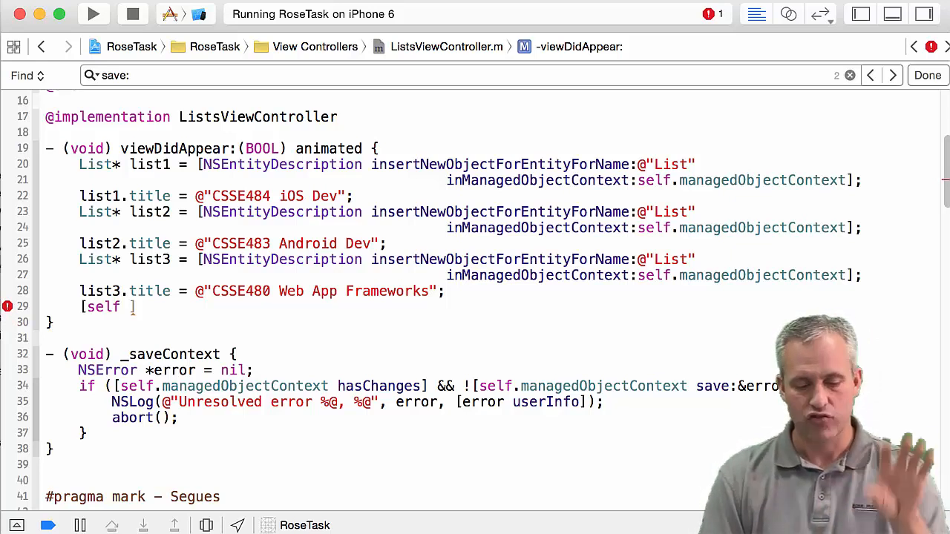
type("_saveContext];")
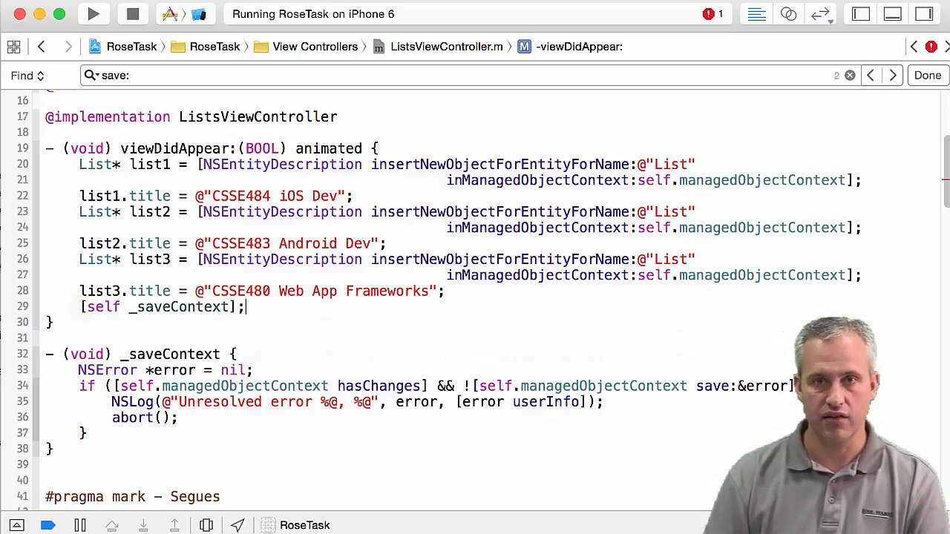
type("//")
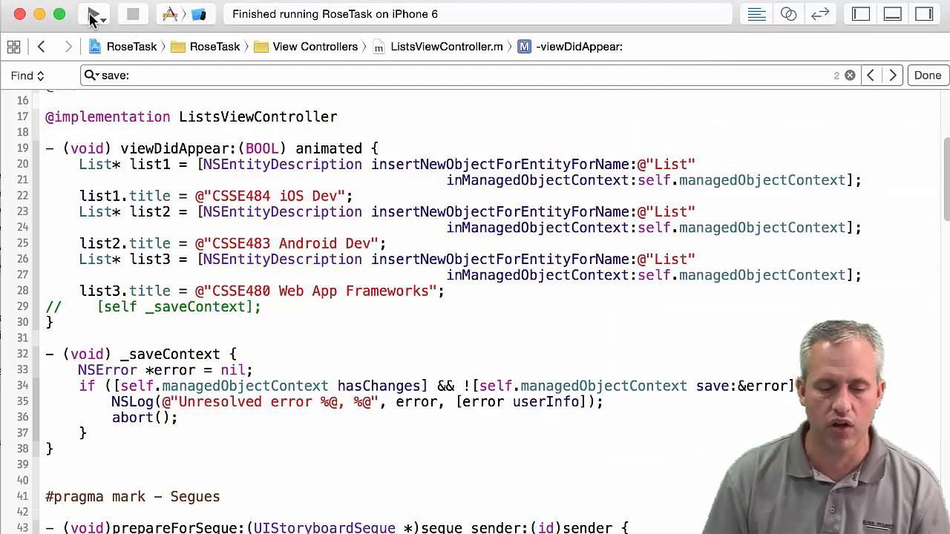
- Run the app to view the three course lists with zero tasks, then stop and relaunch
left_click(92, 14)
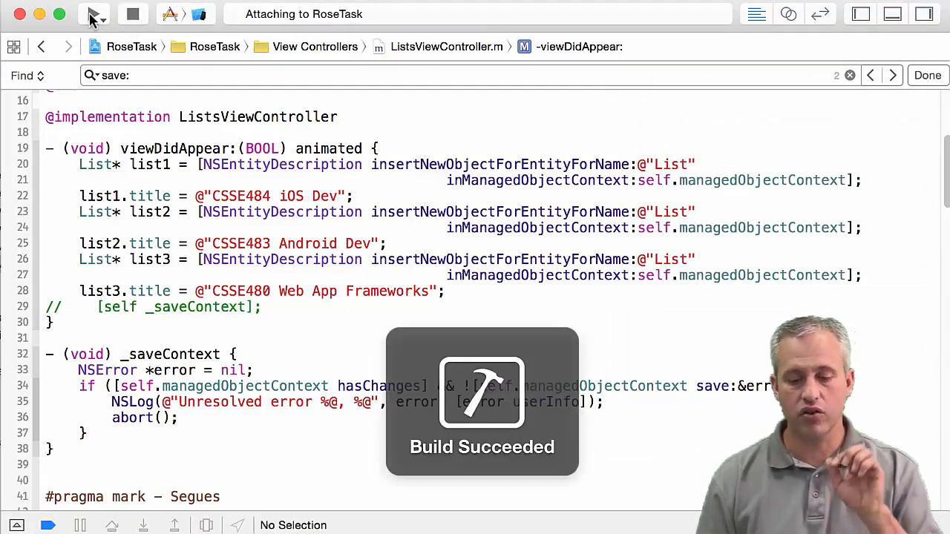
left_click(92, 14)
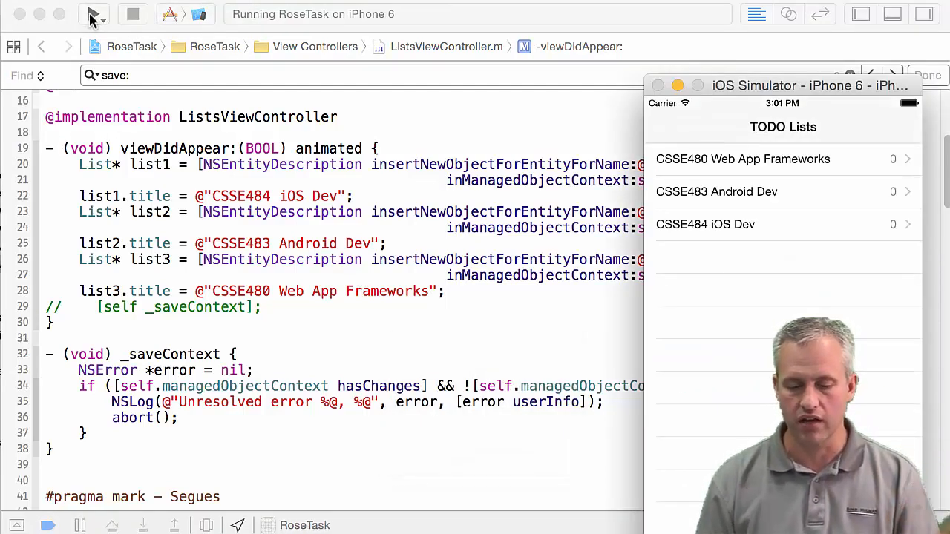
left_click(132, 14)
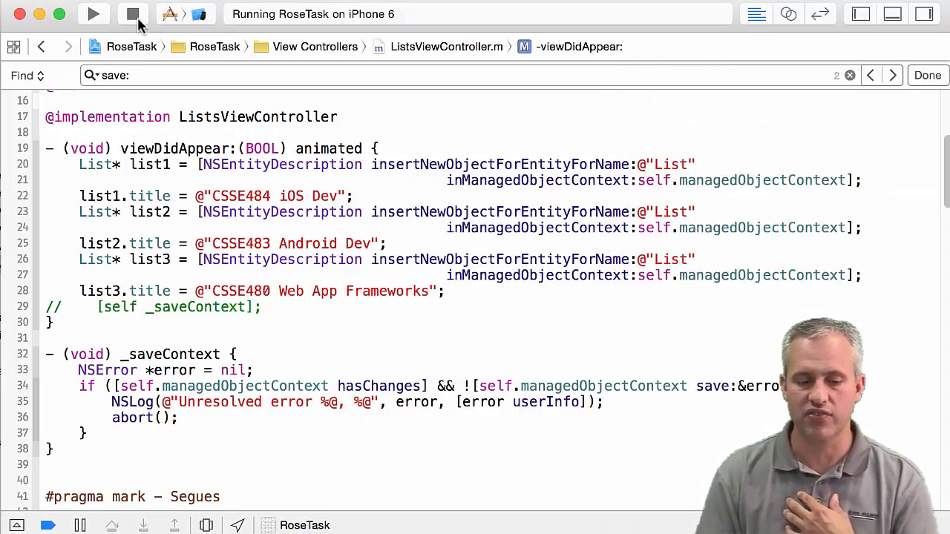
left_click(94, 13)
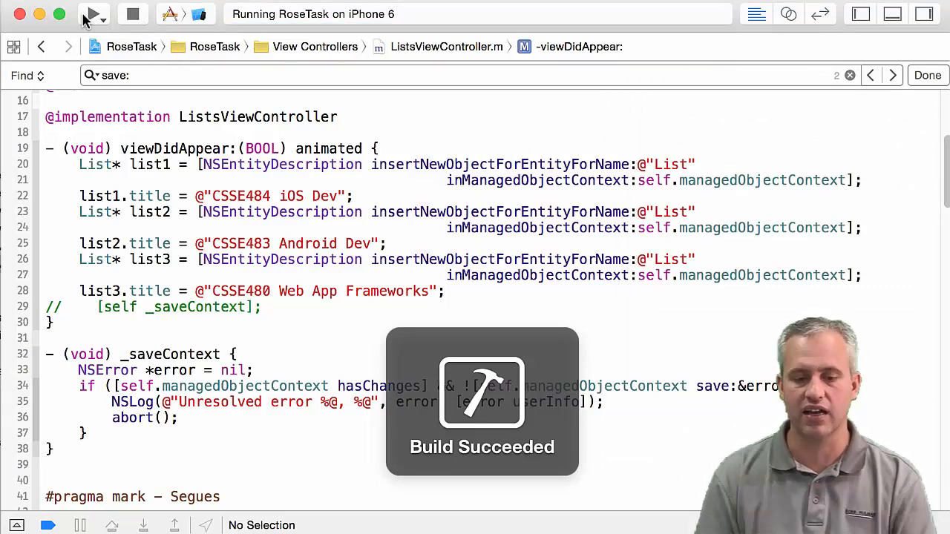
left_click(93, 13)
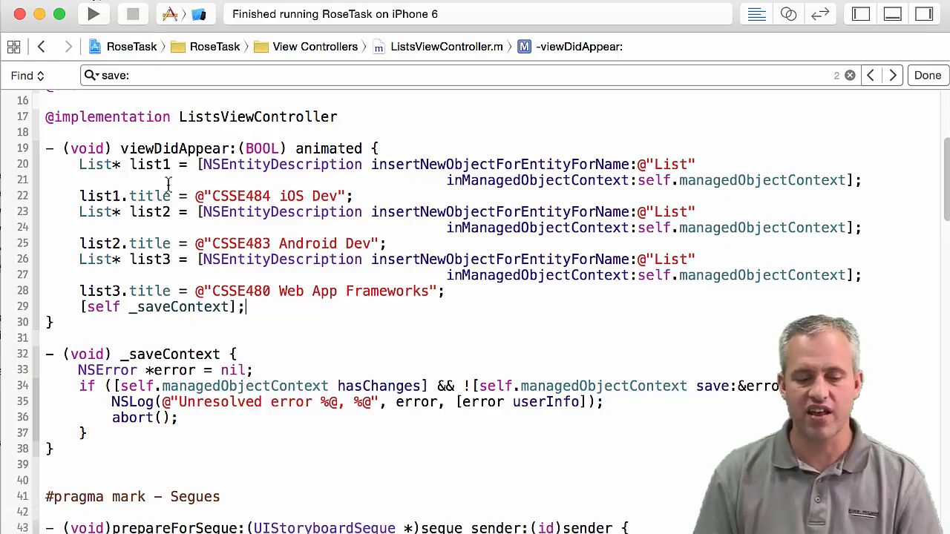
- Run with _saveContext enabled, showing each course list twice, then stop and relaunch RoseTask
left_click(93, 14)
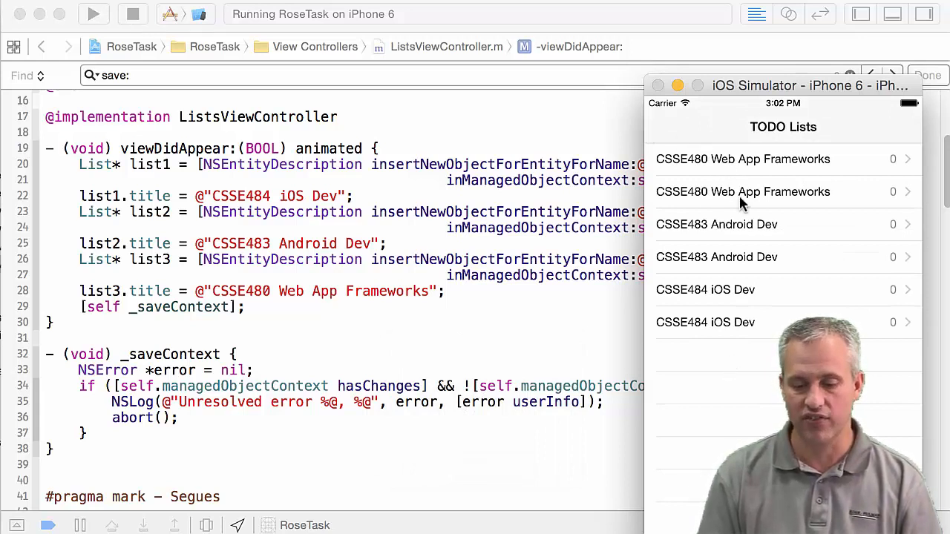
left_click(132, 13)
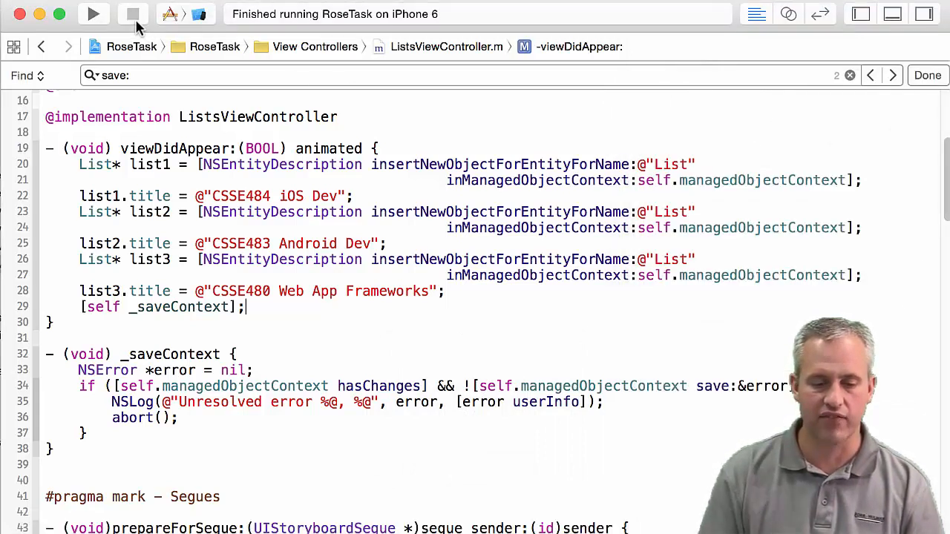
left_click(93, 14)
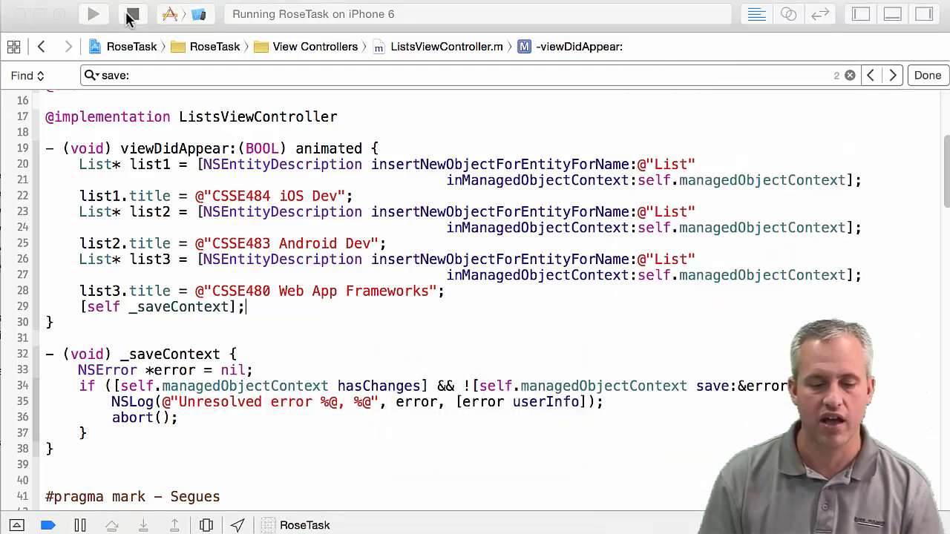
left_click(93, 14)
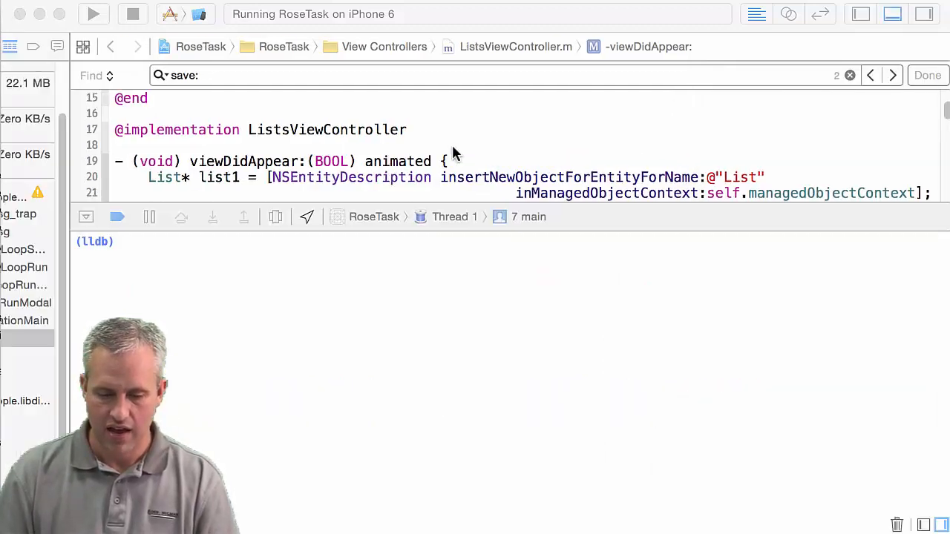
- Restart RoseTask and comment out viewDidAppear: in ListsViewController.m with Cmd+/
left_click(132, 14)
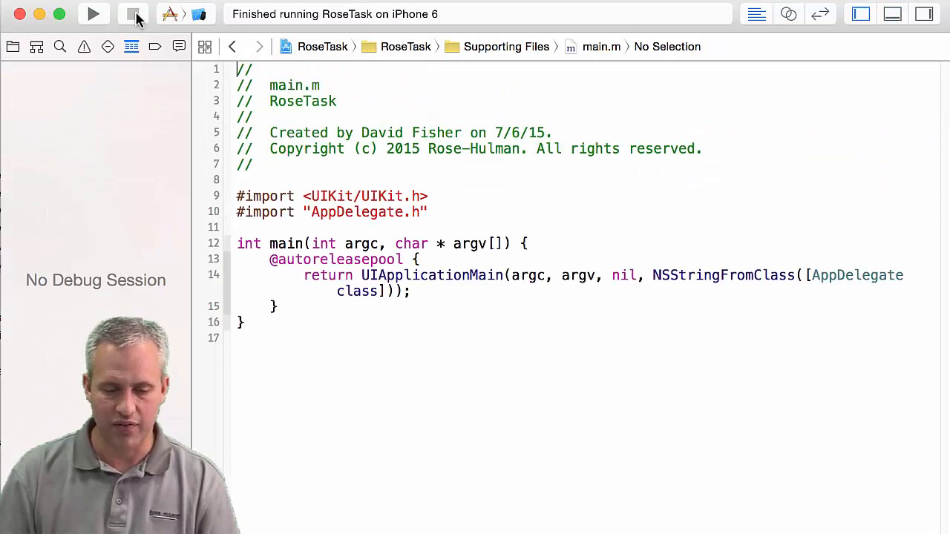
left_click(93, 14)
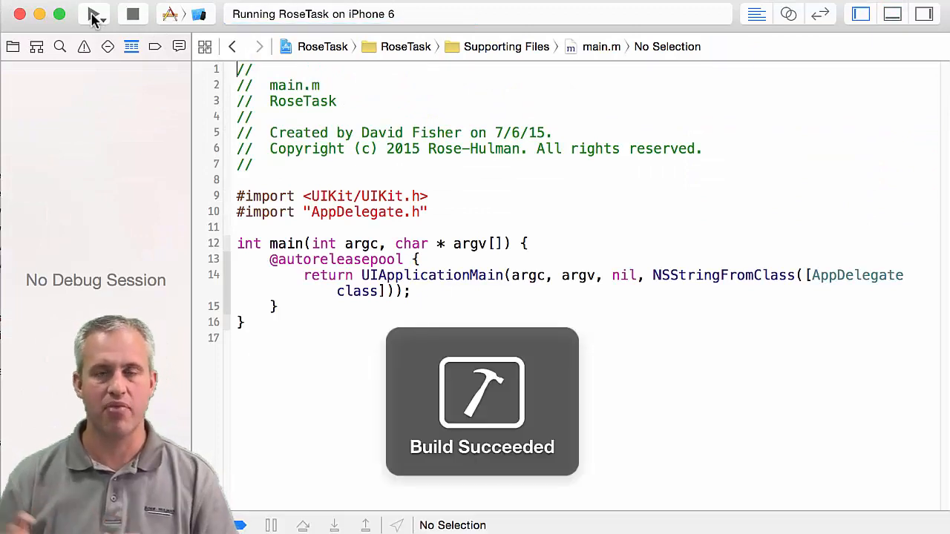
left_click(93, 14)
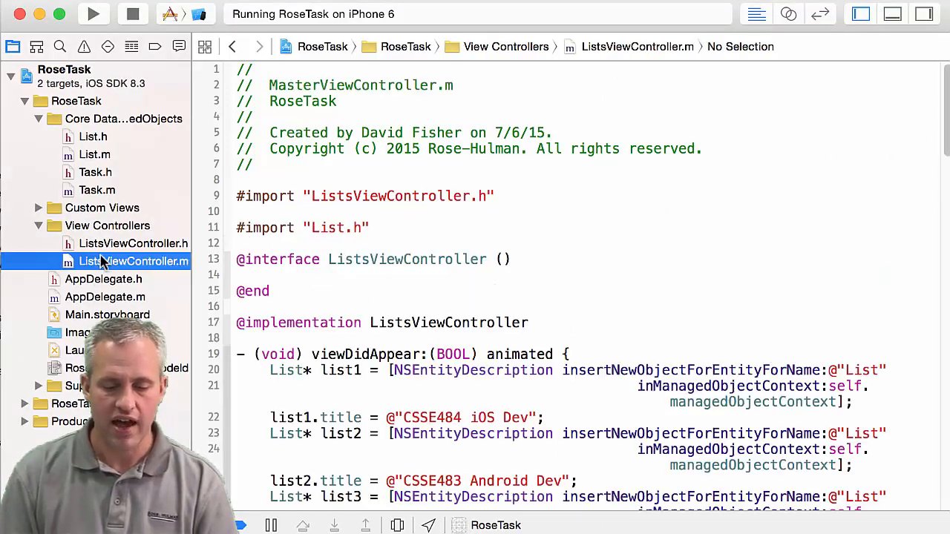
scroll("down", 3)
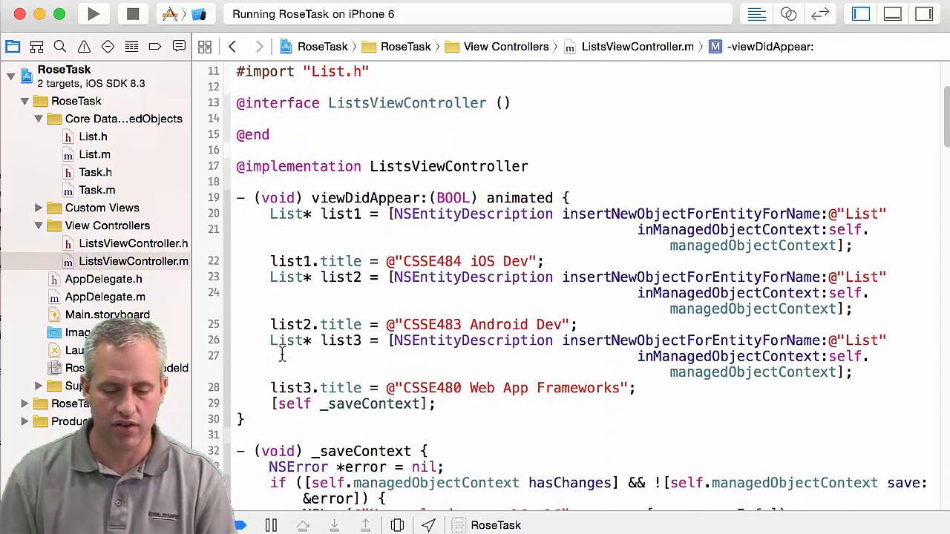
key("cmd+/")
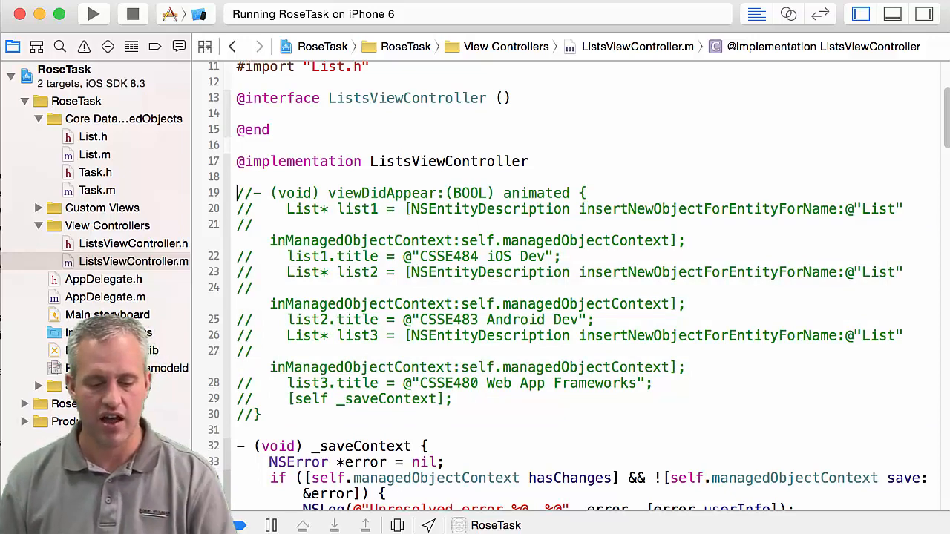
- Run the app and open the CSSE484 iOS Dev list in the simulator
left_click(94, 13)
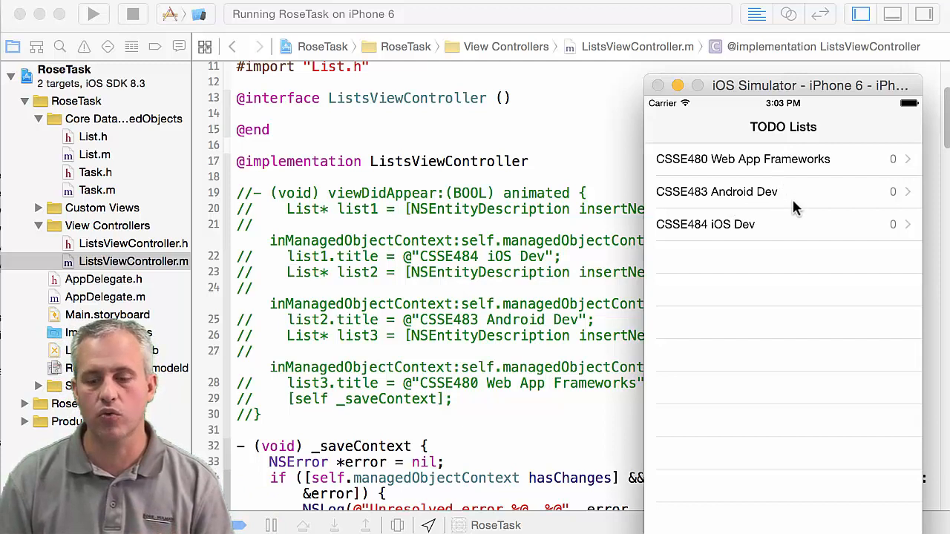
mouse_move(835, 178)
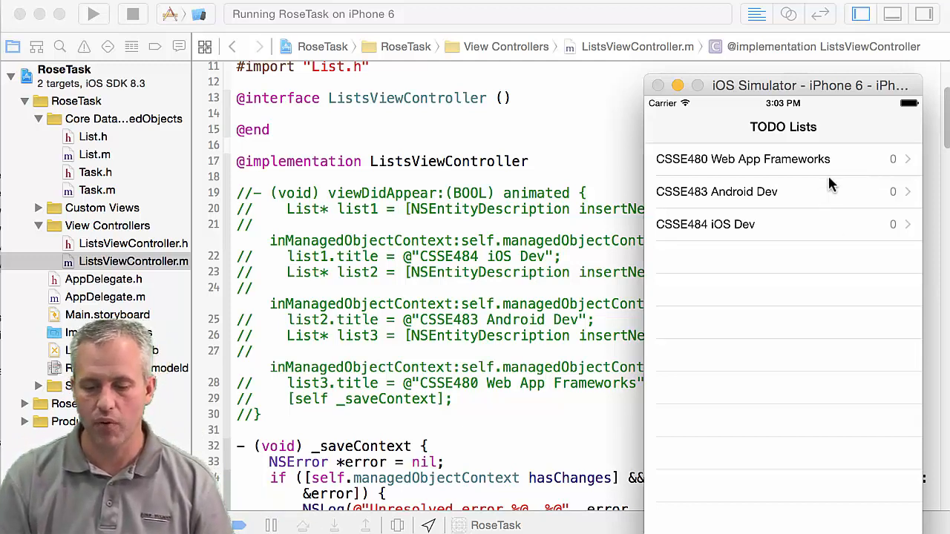
left_click(705, 224)
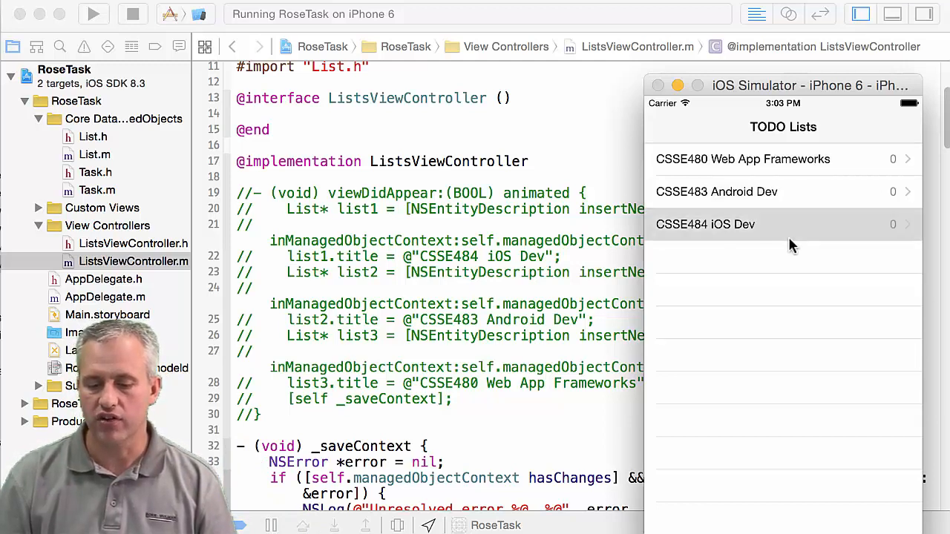